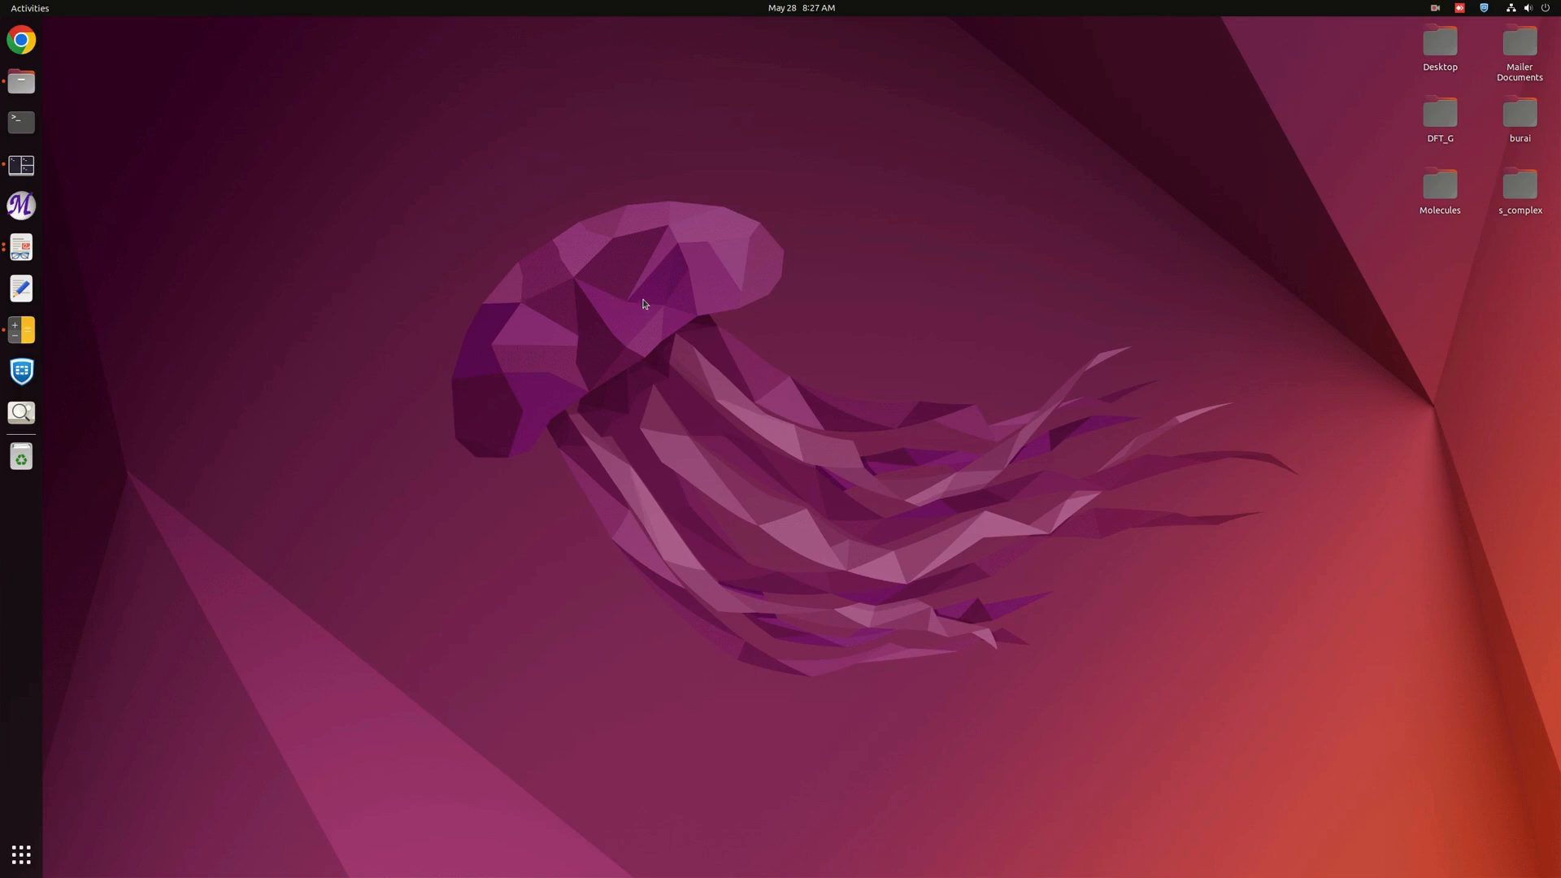
pyautogui.moveTo(683, 307)
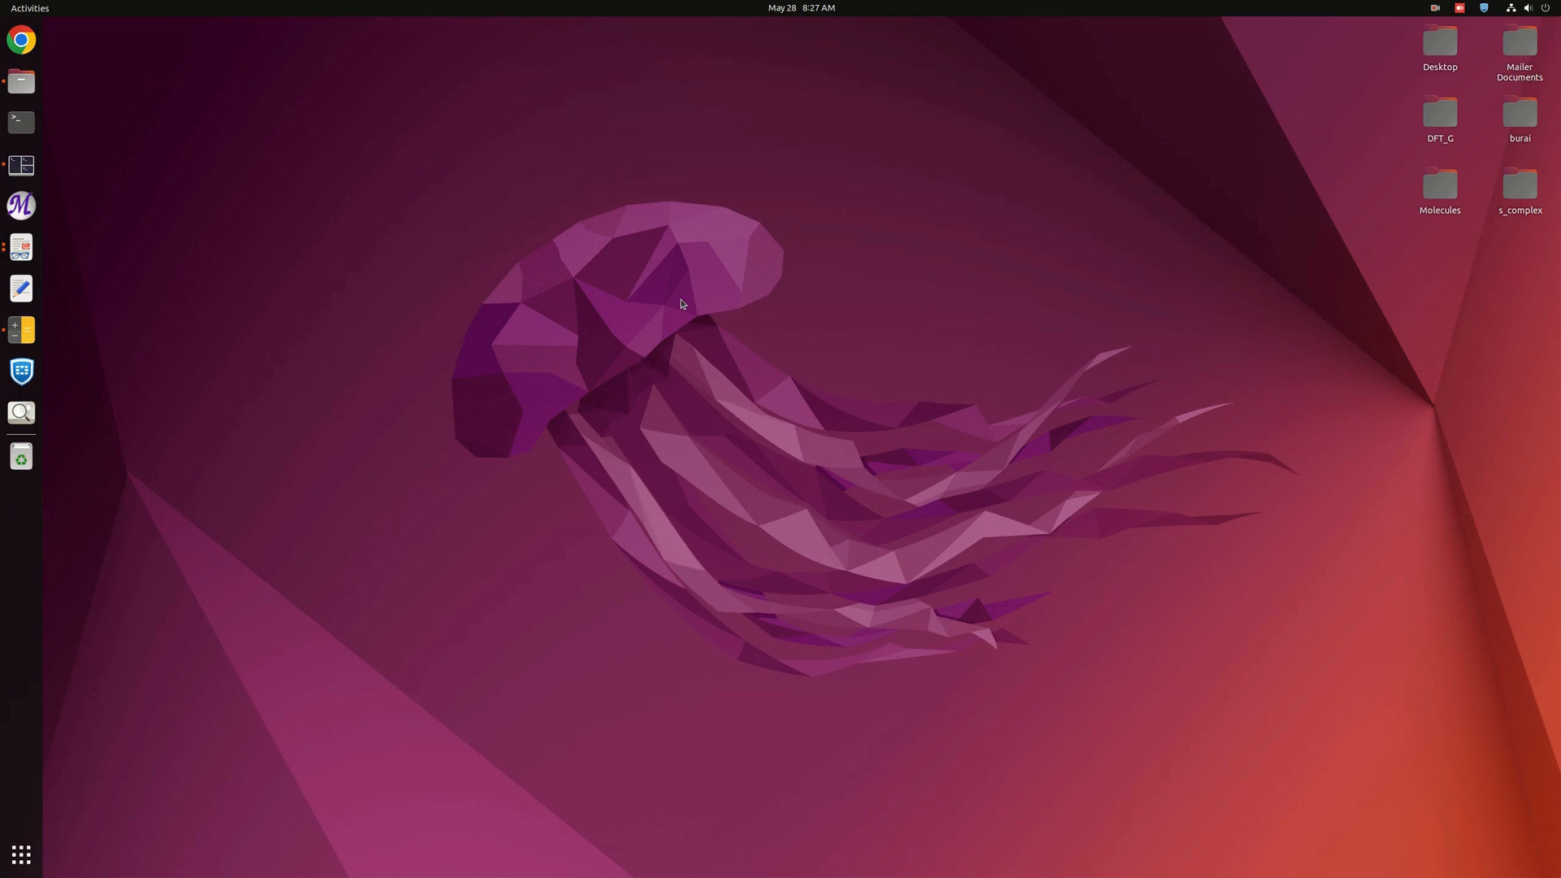
pyautogui.moveTo(21, 166)
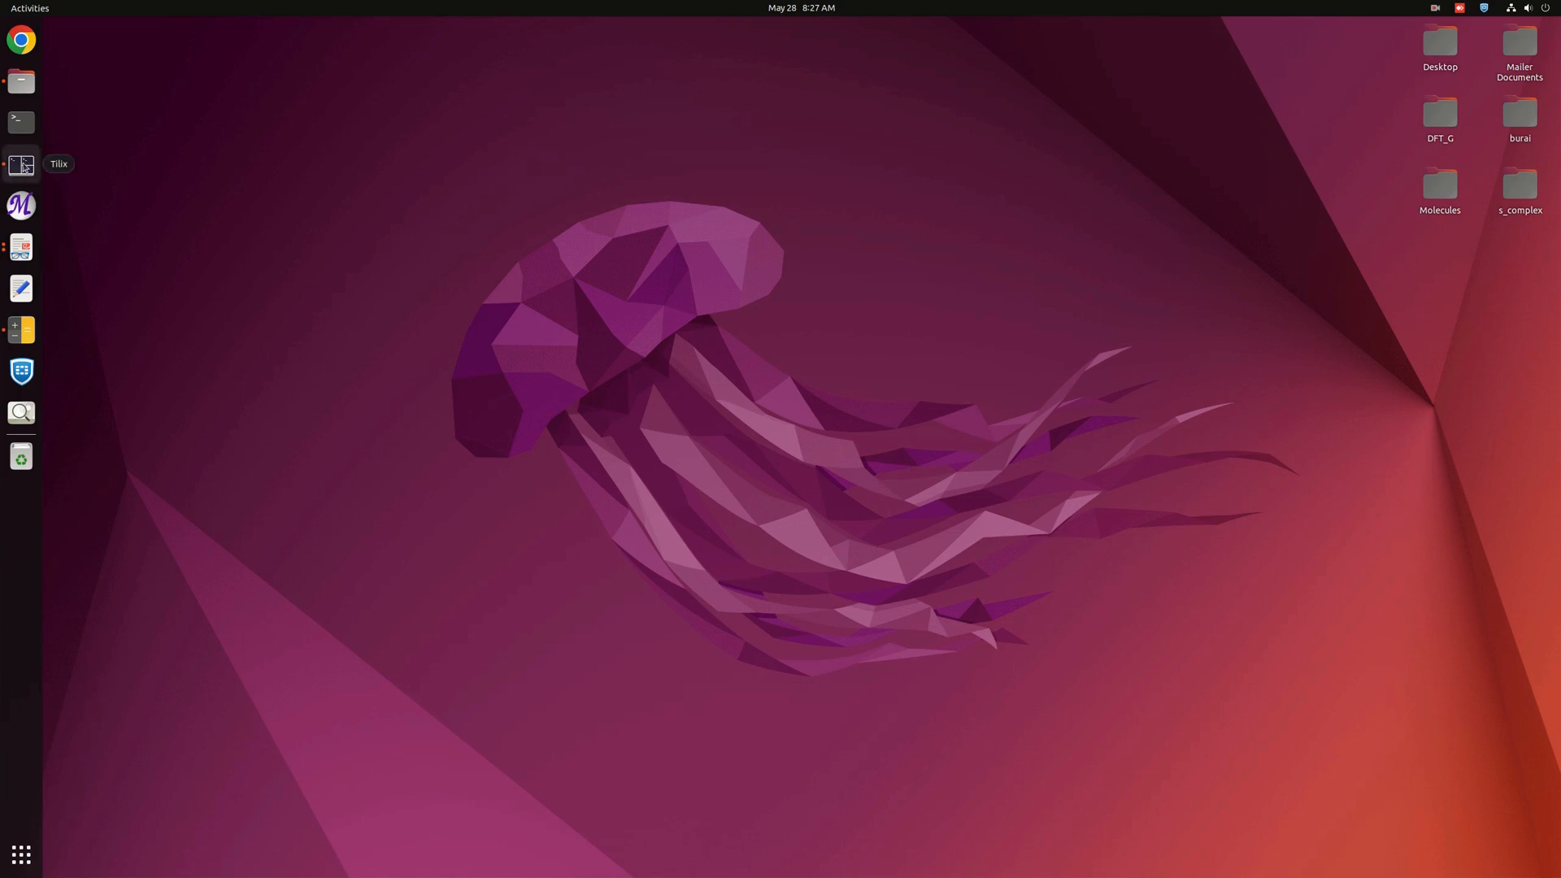
# Launch GaussView on NaPF6.chk from a Tilix terminal with gview.exe NaPF6.chk
pyautogui.click(21, 163)
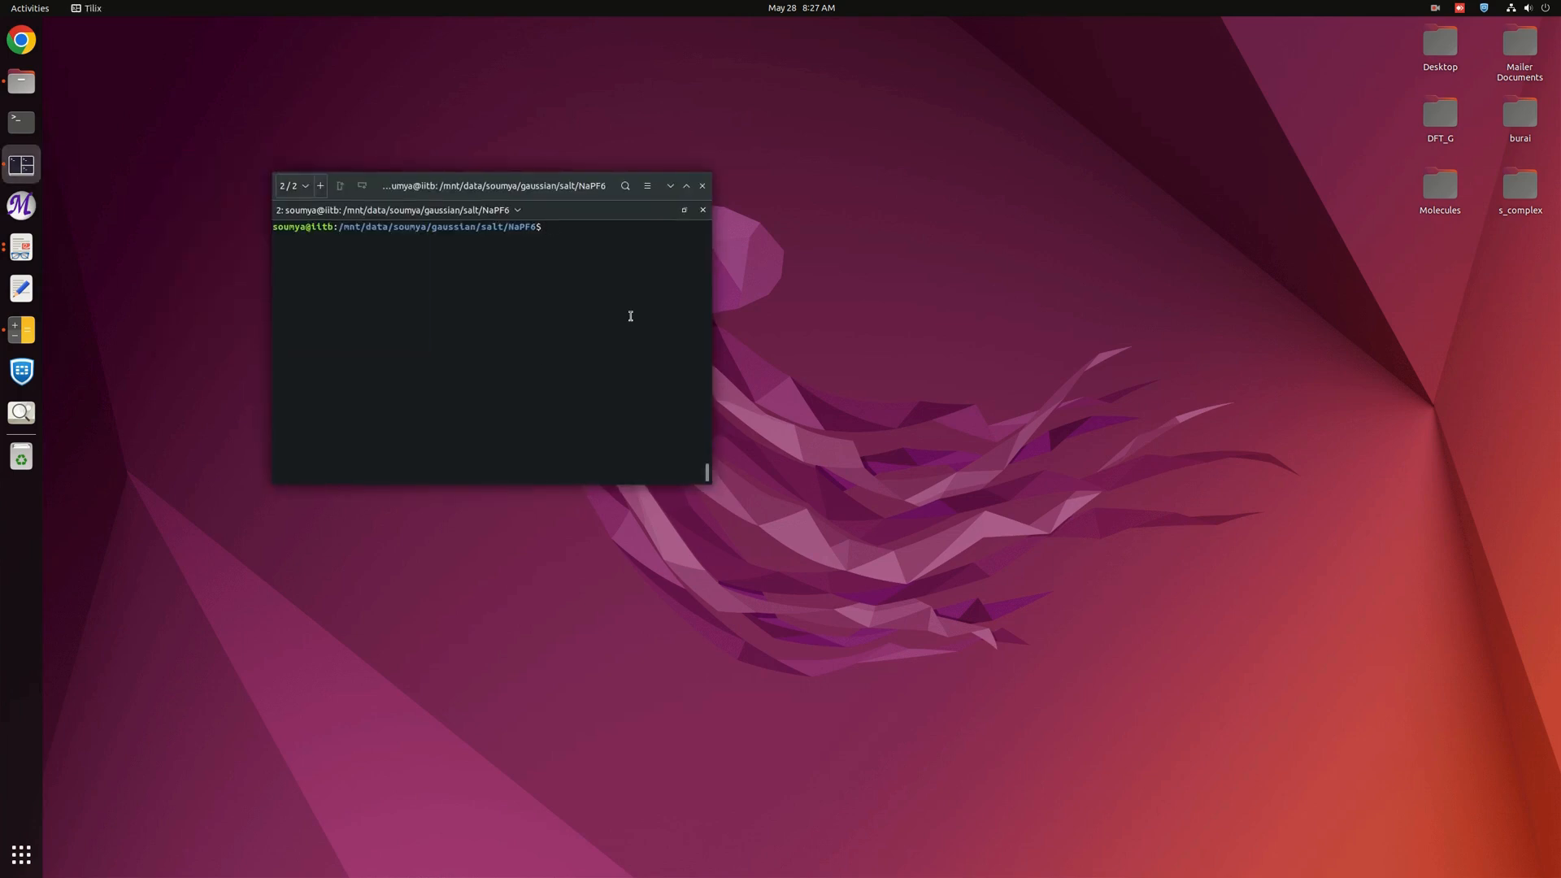
pyautogui.write('gview.')
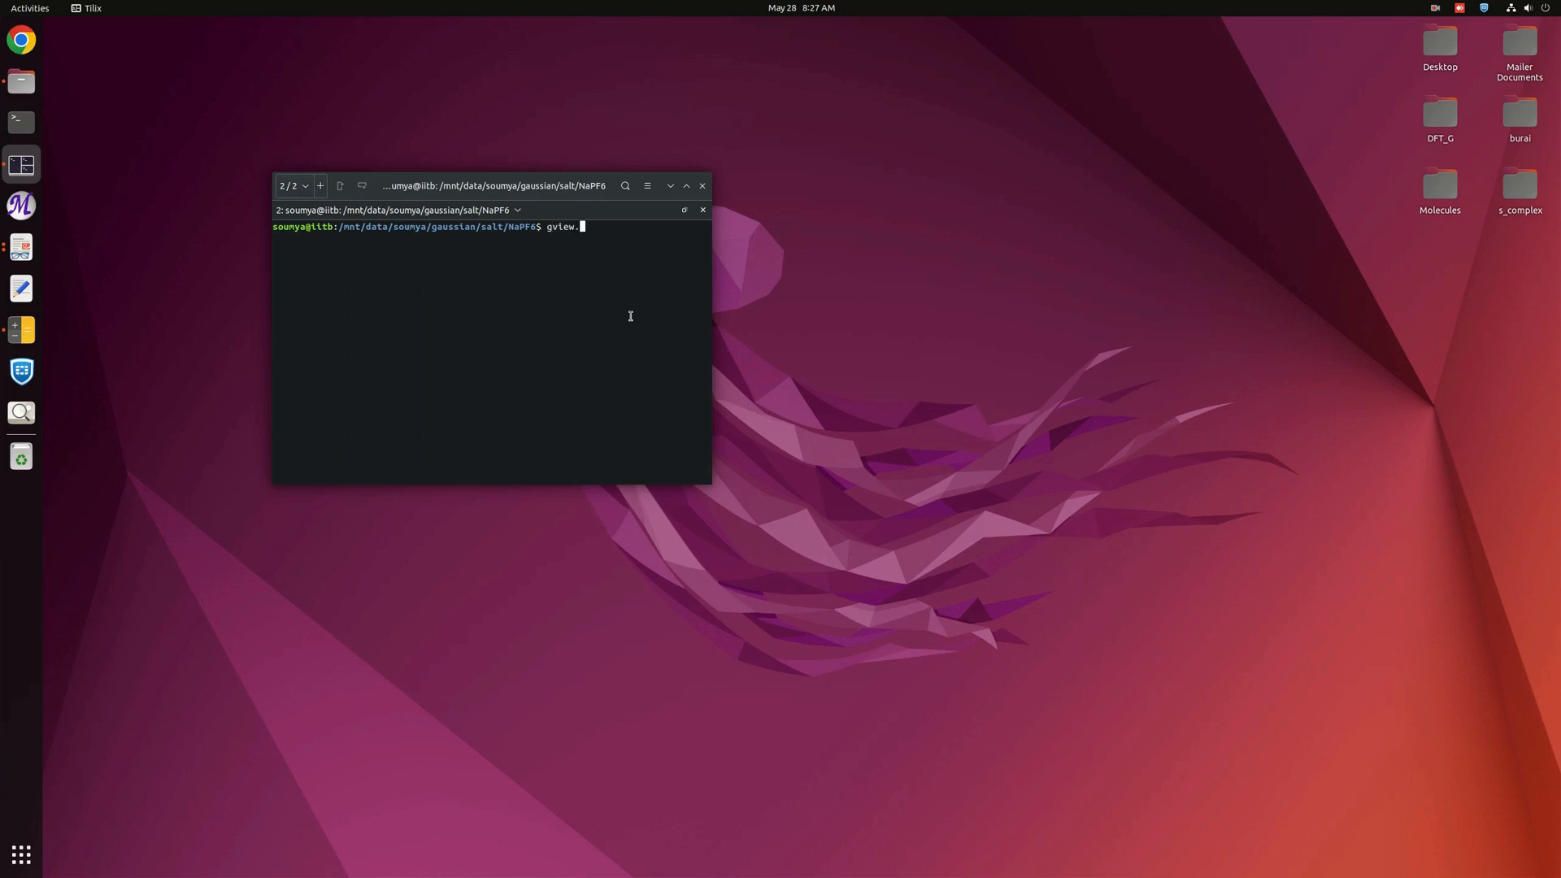
pyautogui.write('exe')
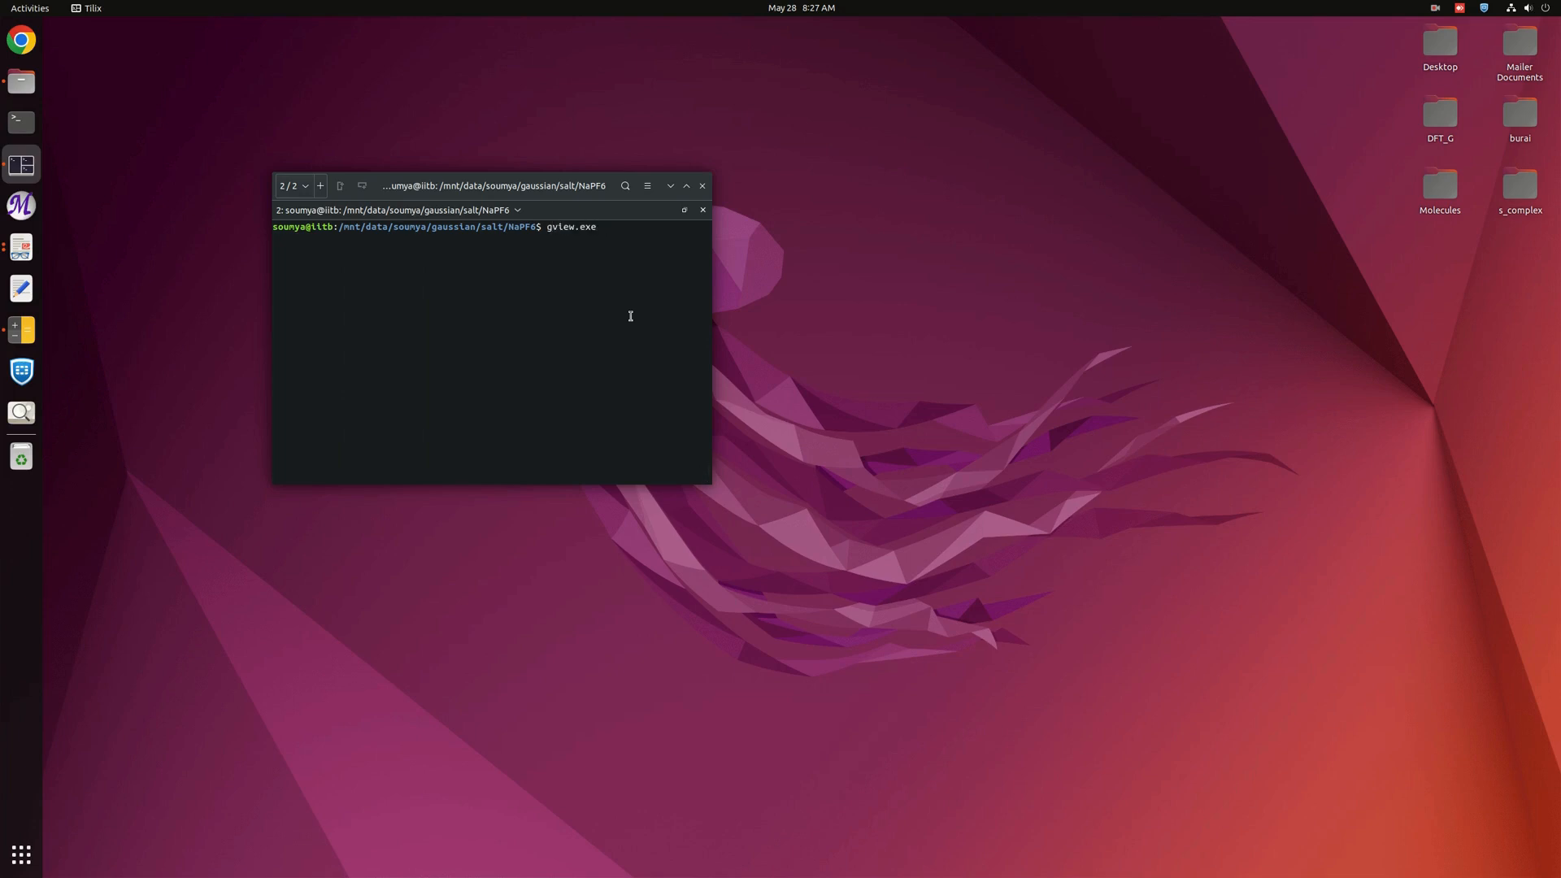
pyautogui.write('NaPF6')
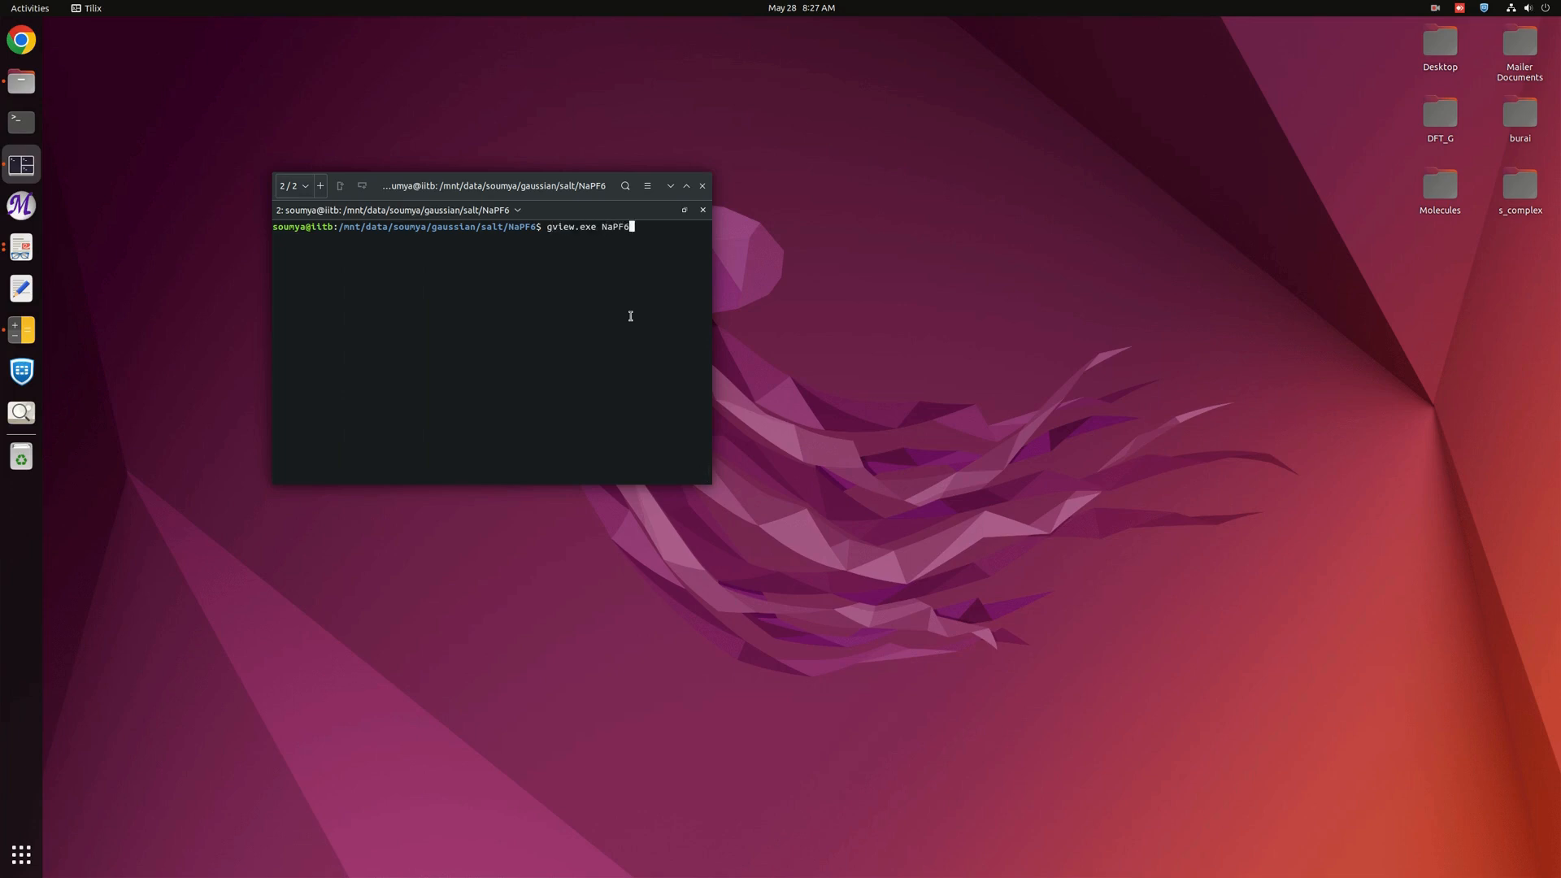
pyautogui.write('.chk')
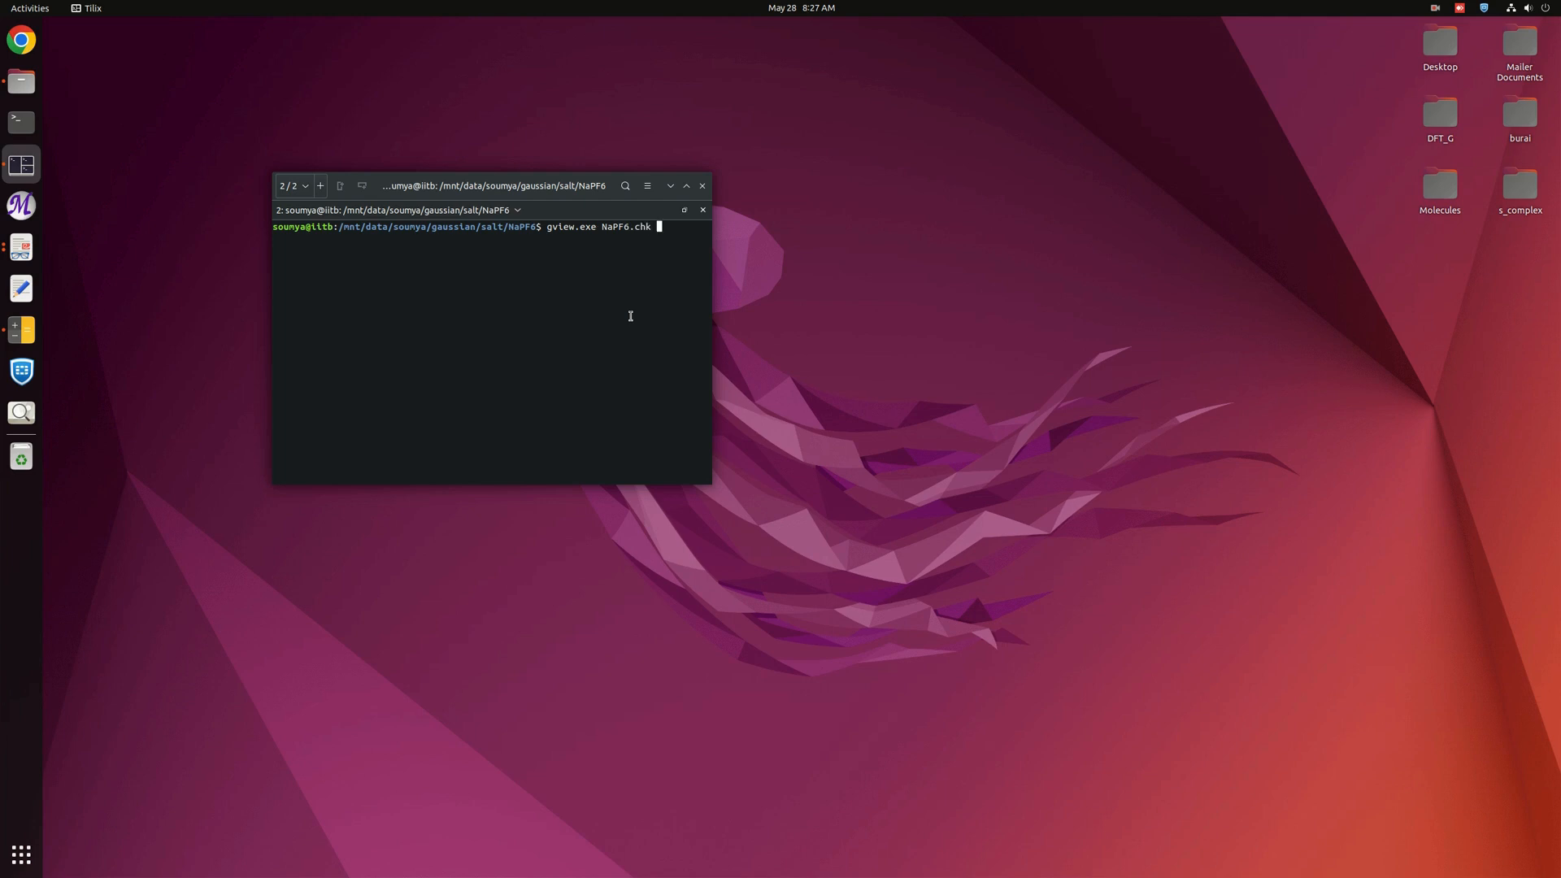
pyautogui.press('Return')
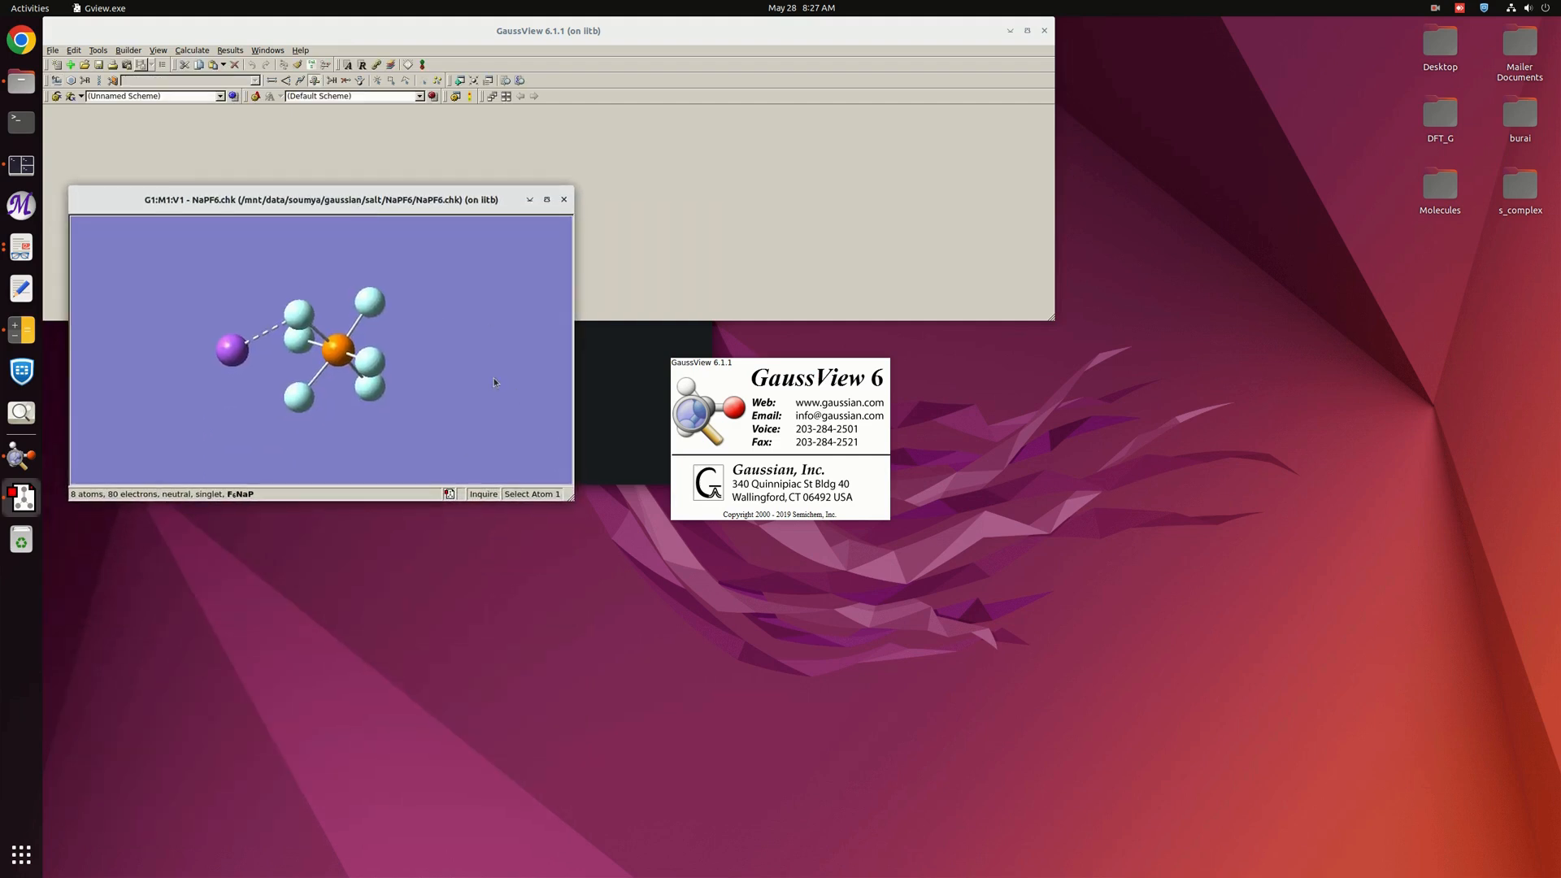
# Bring up the Surfaces and Contours tool from the Results menu of the molecule view
pyautogui.rightClick(493, 382)
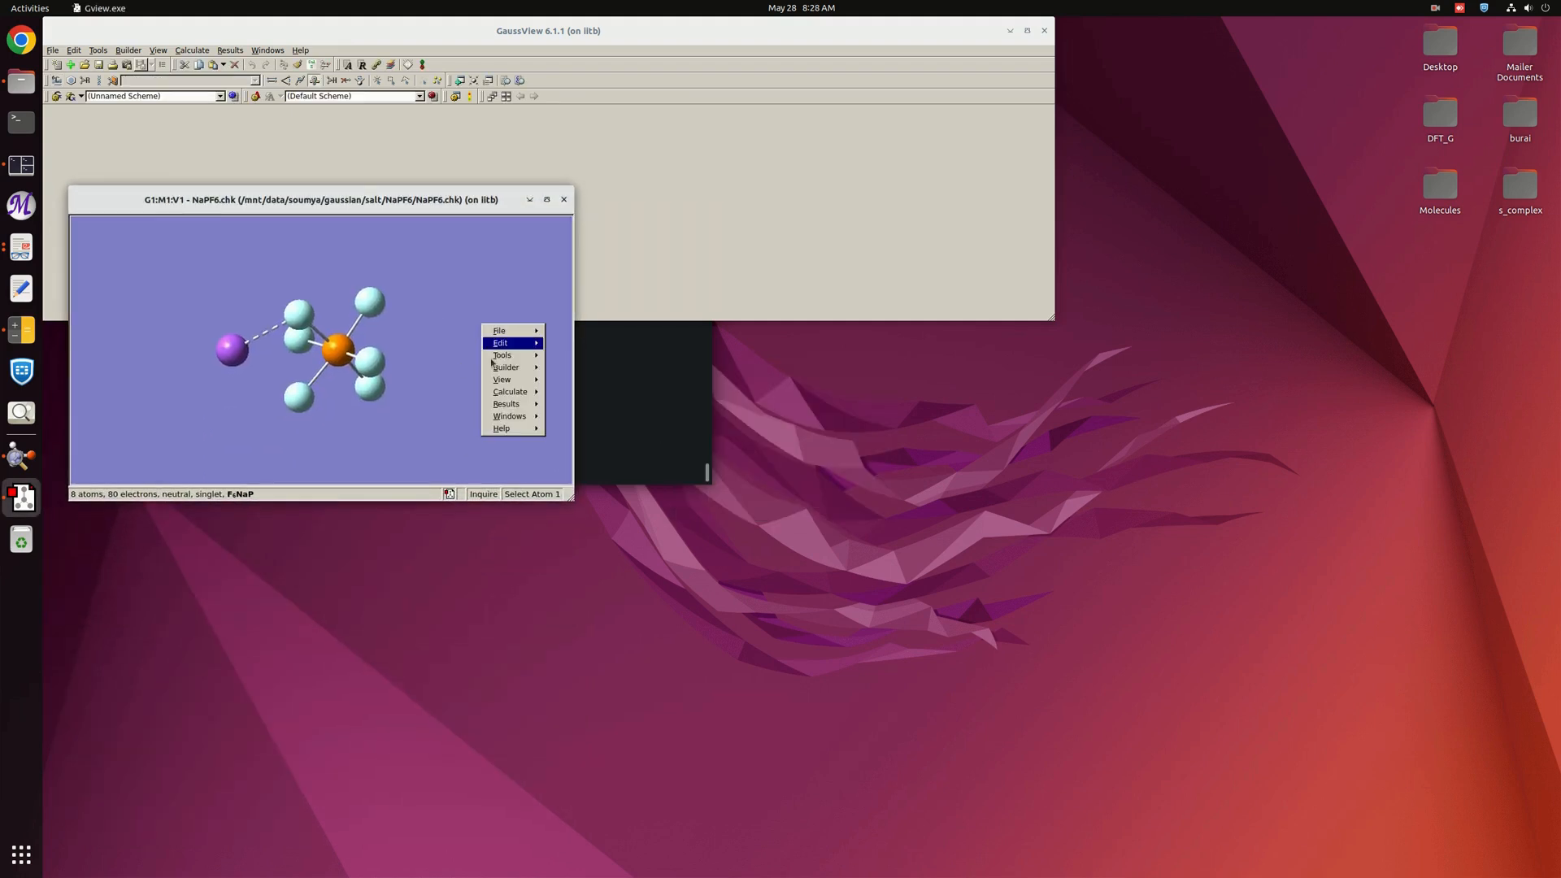
pyautogui.moveTo(505, 403)
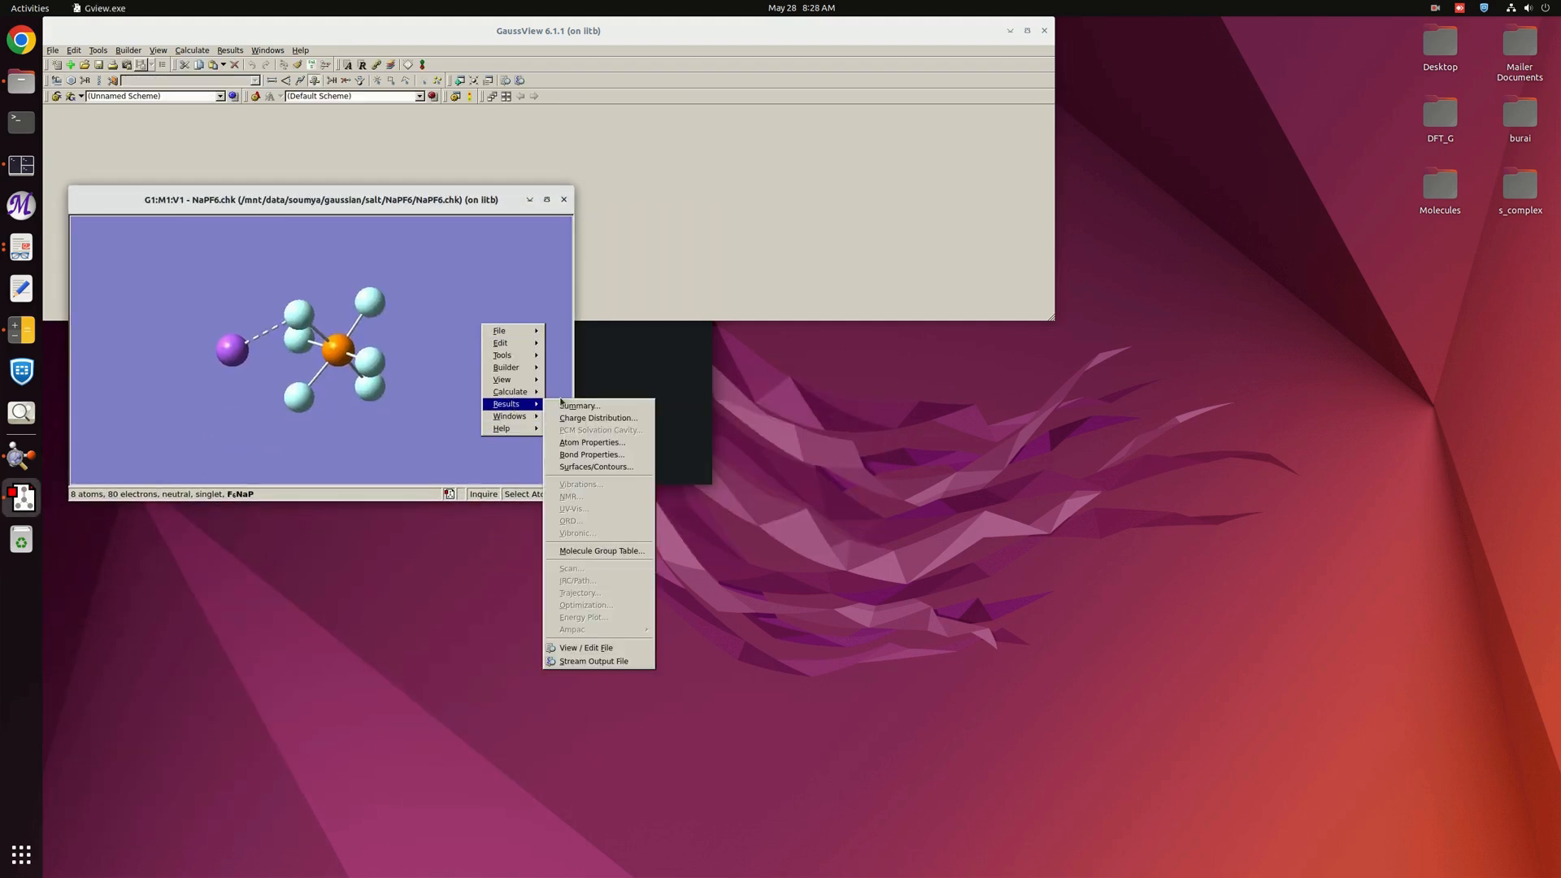
pyautogui.moveTo(595, 466)
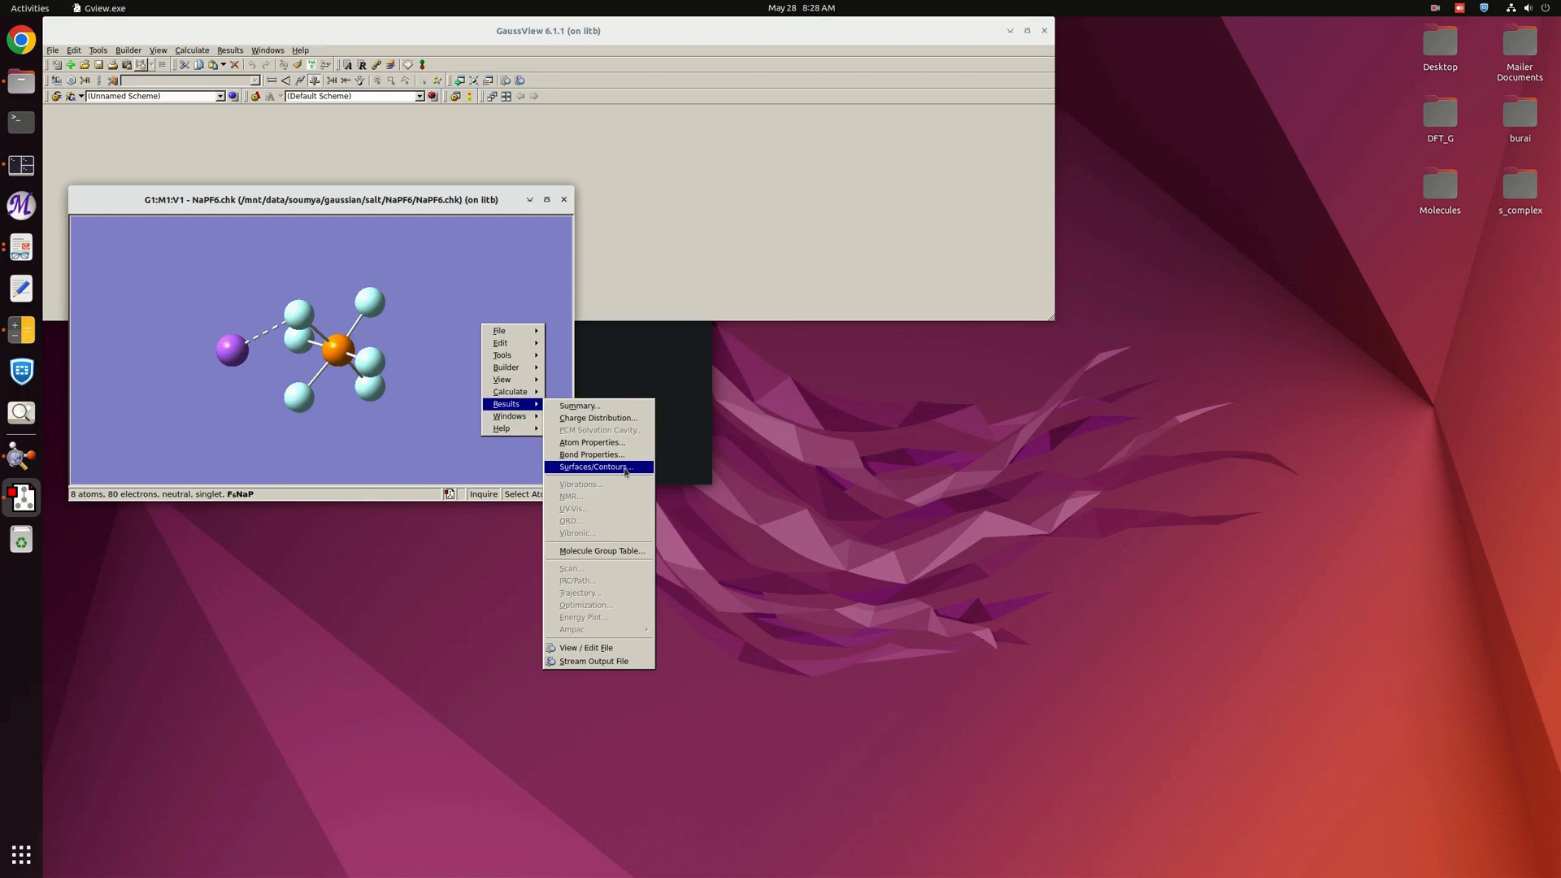
pyautogui.click(595, 467)
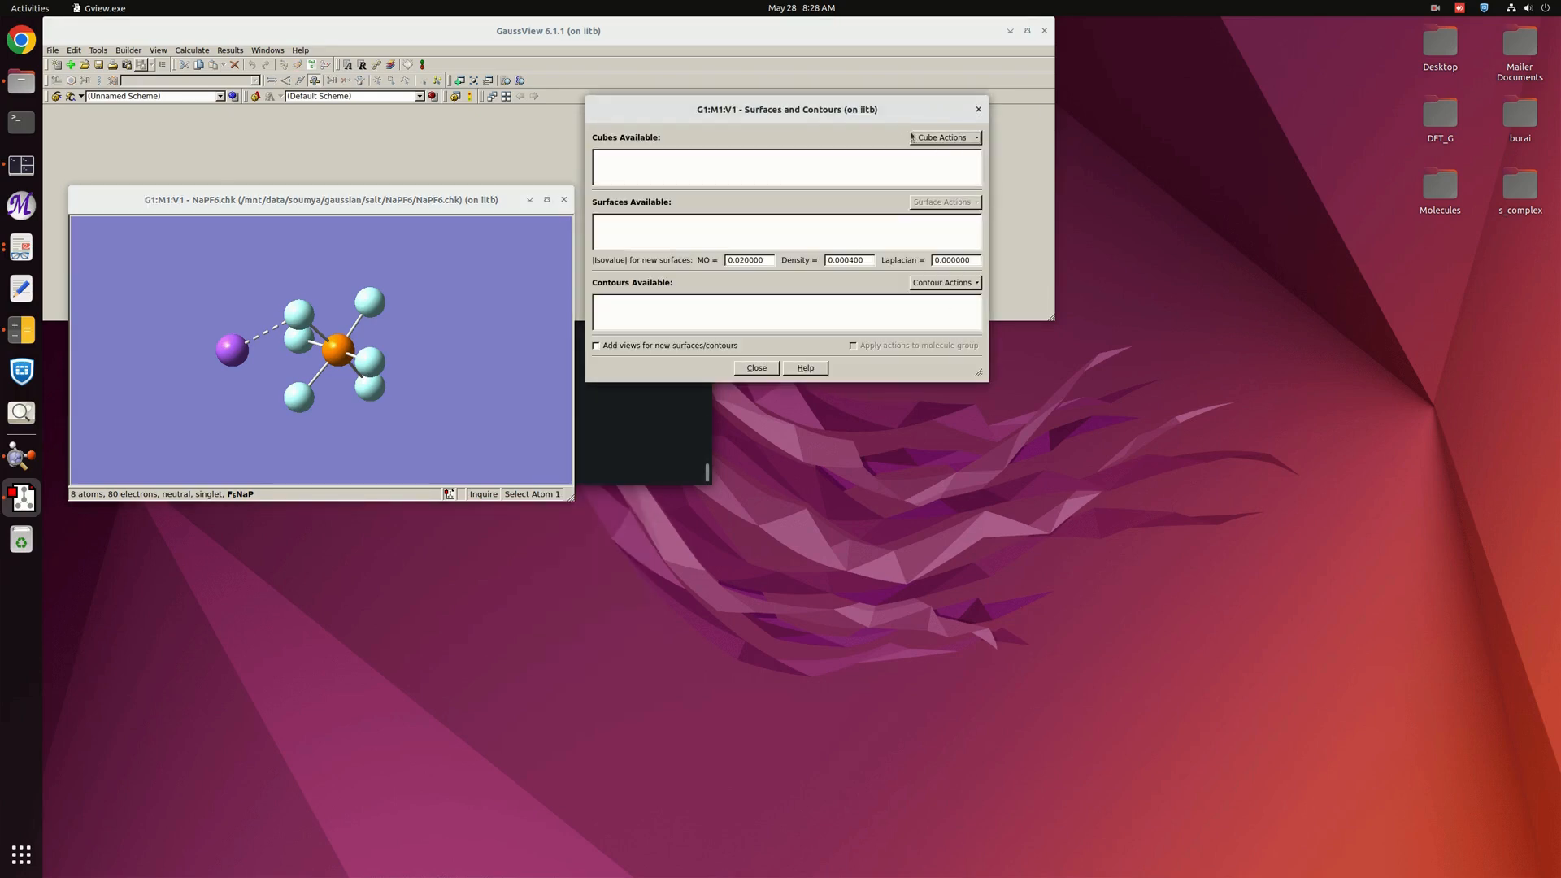
# Generate a new cube of Total Density type from the SCF density via Cube Actions
pyautogui.click(943, 136)
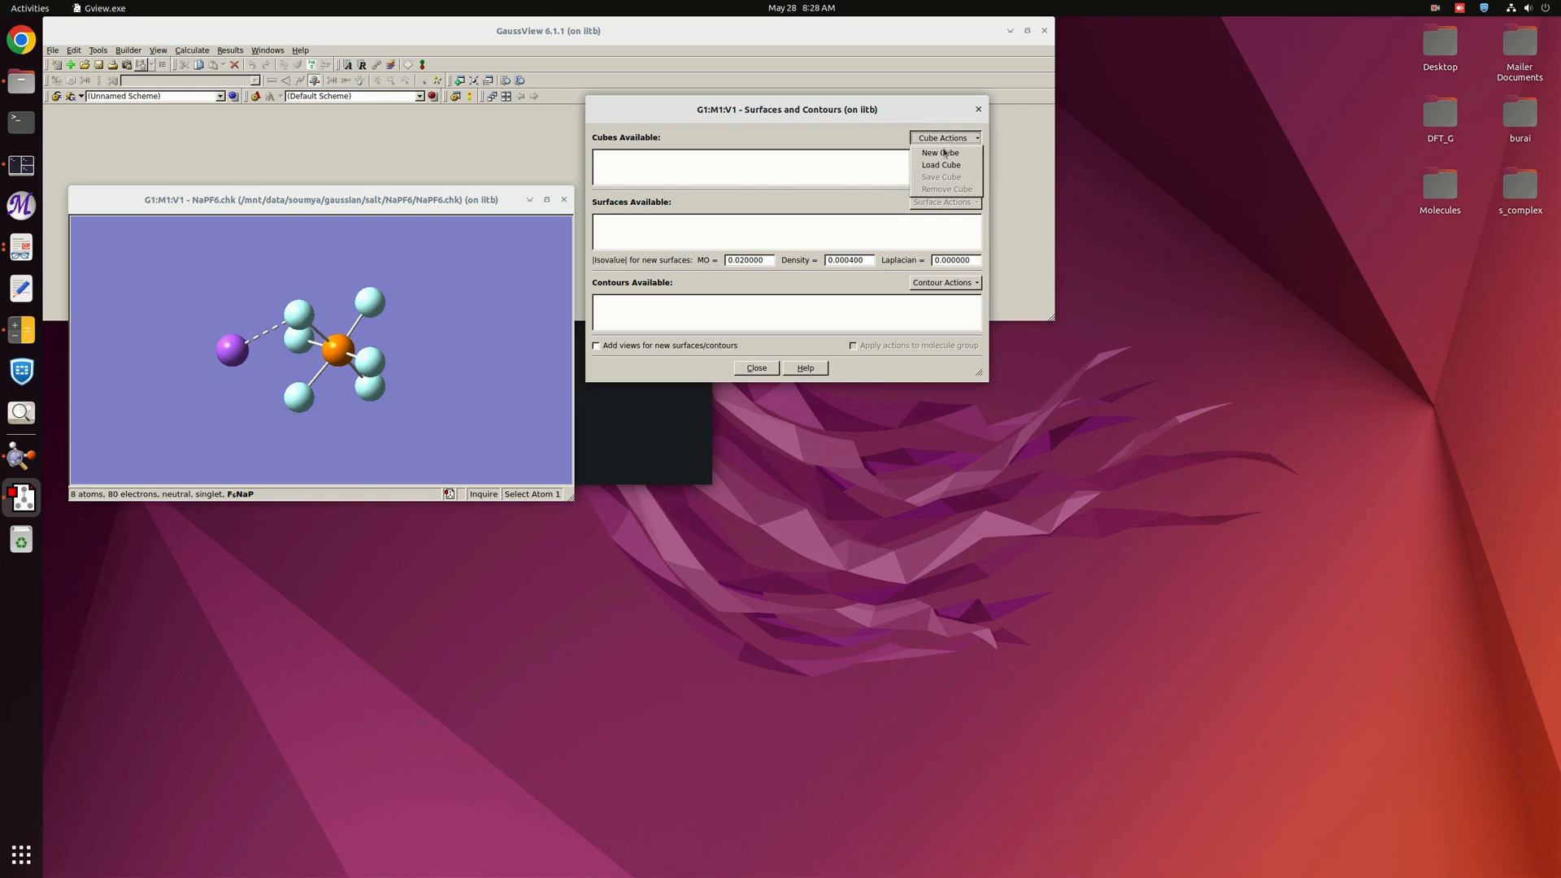
pyautogui.click(941, 153)
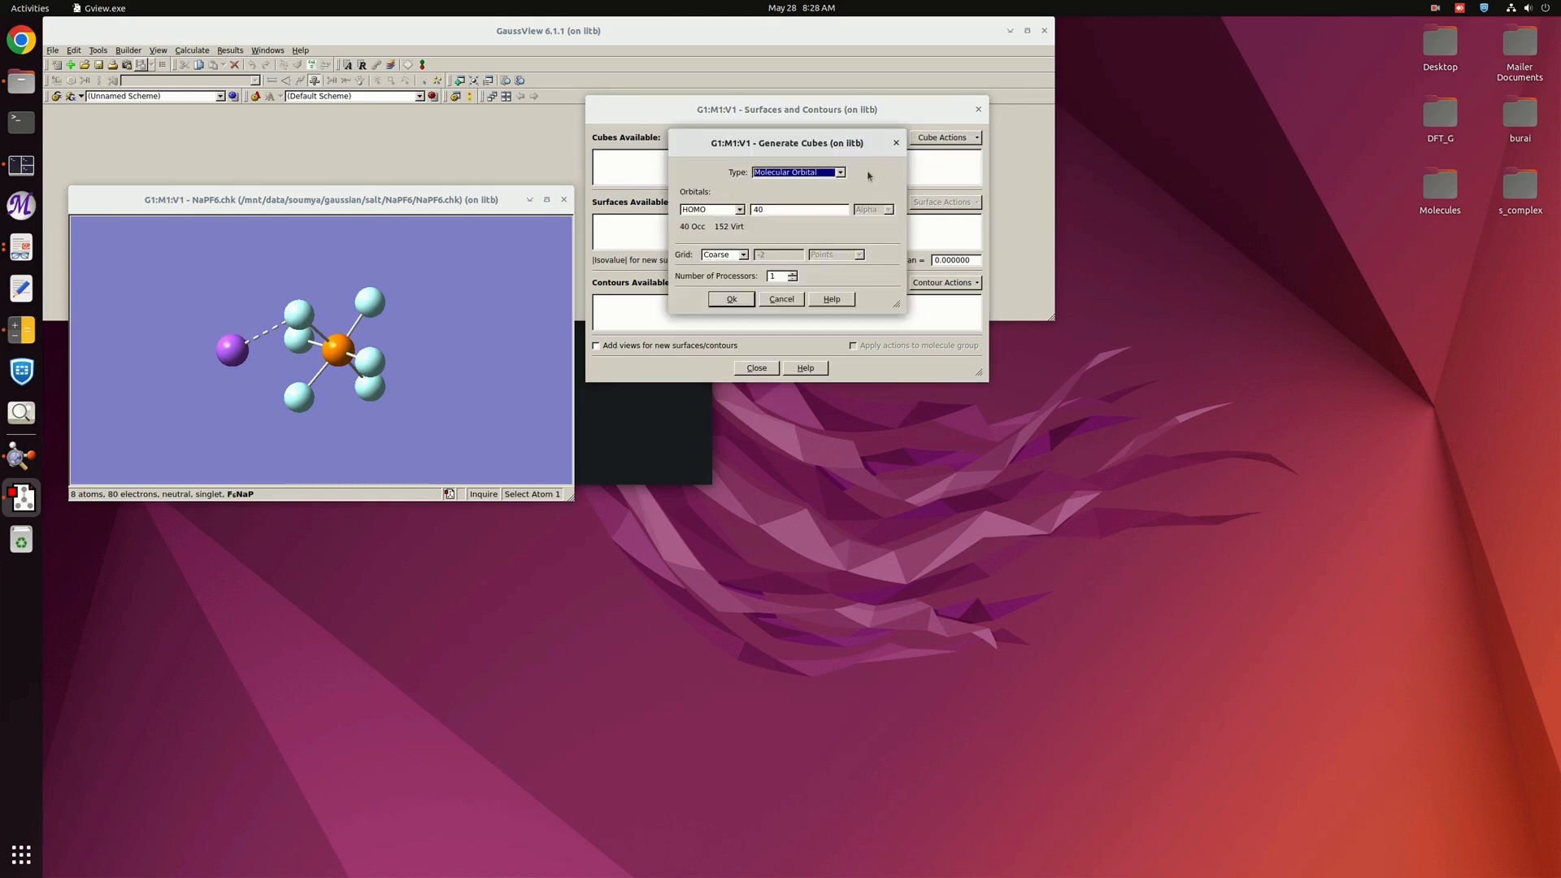
pyautogui.moveTo(846, 161)
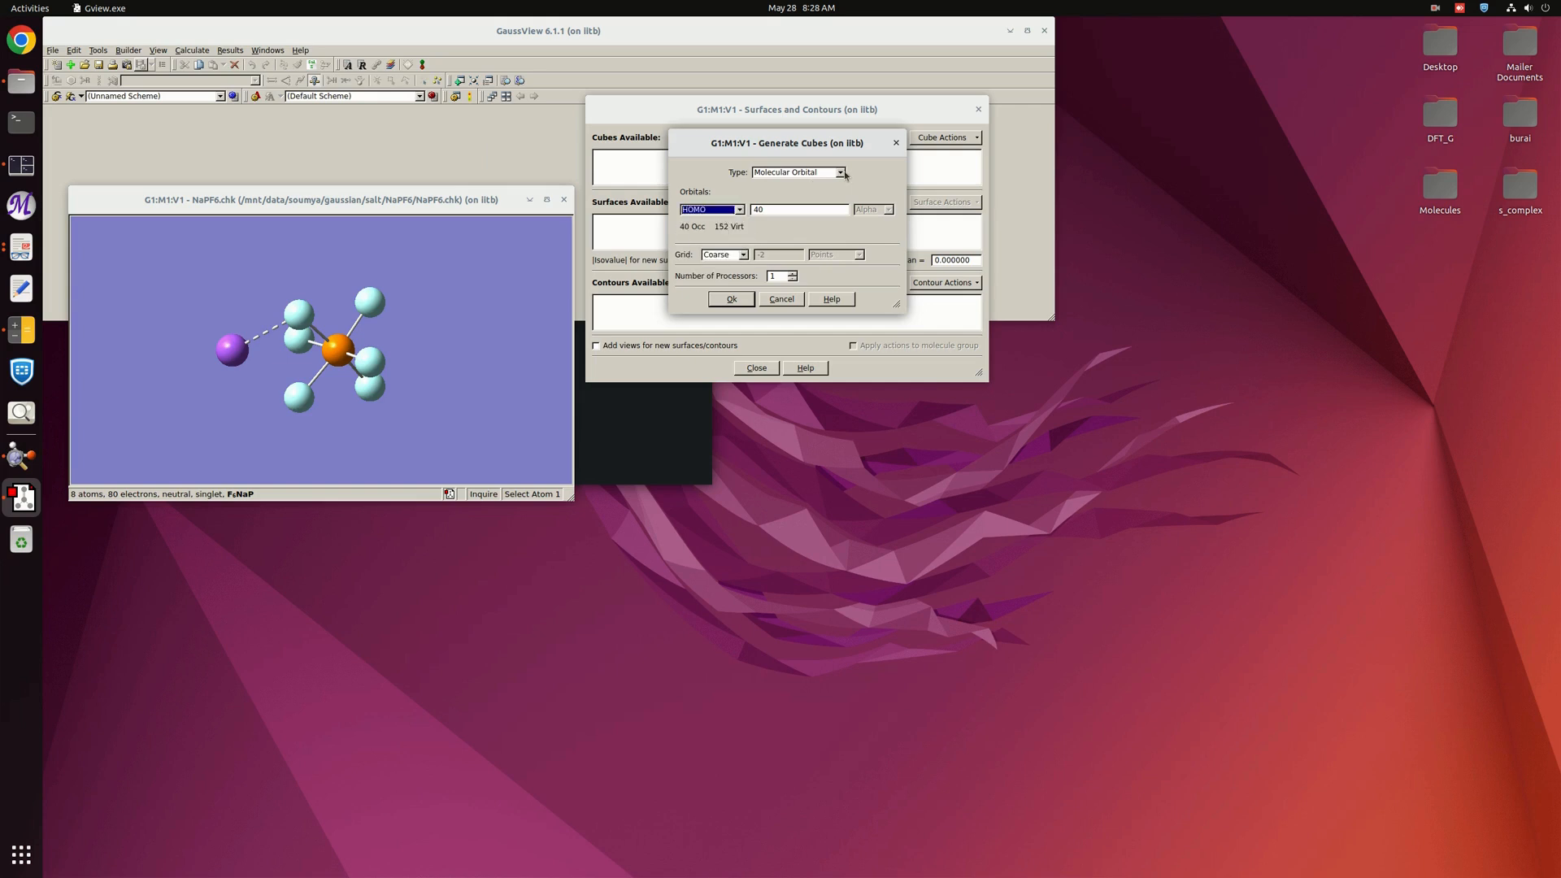
pyautogui.click(841, 171)
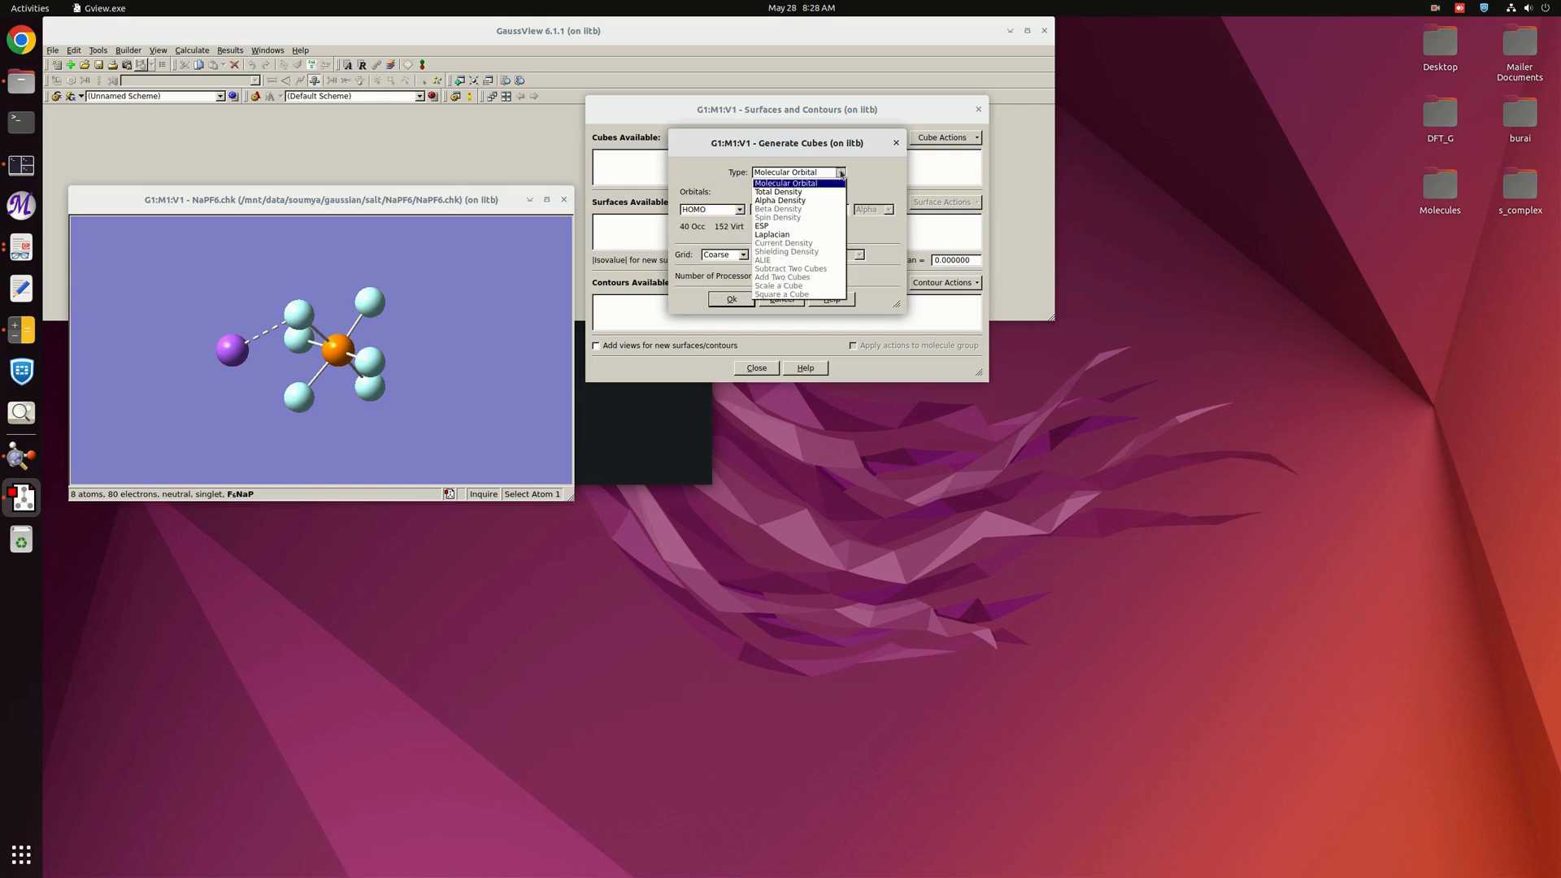
pyautogui.moveTo(779, 192)
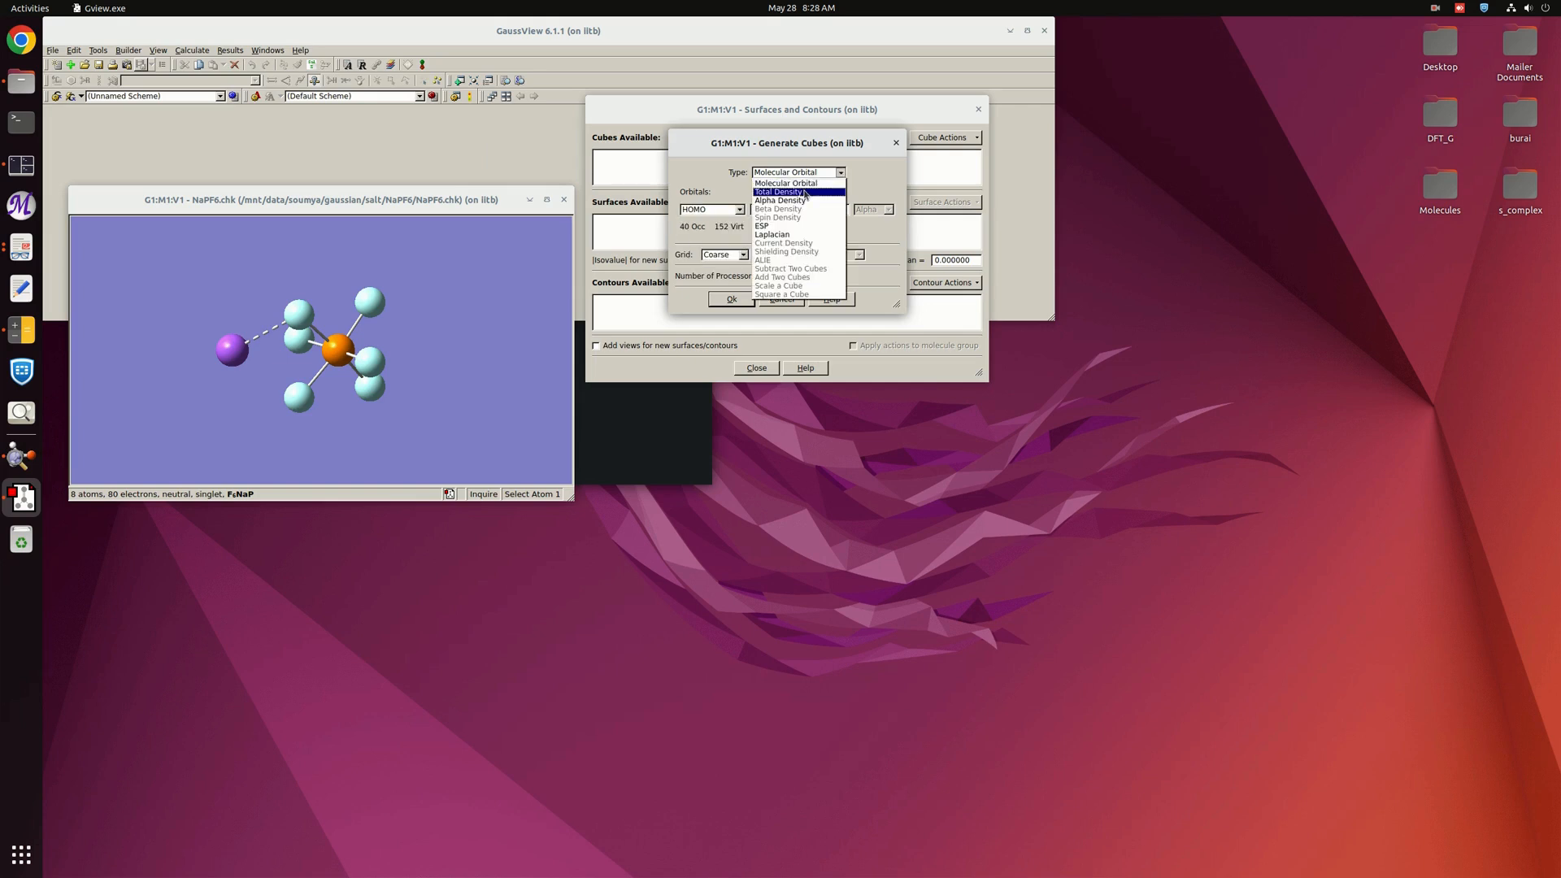
pyautogui.click(786, 192)
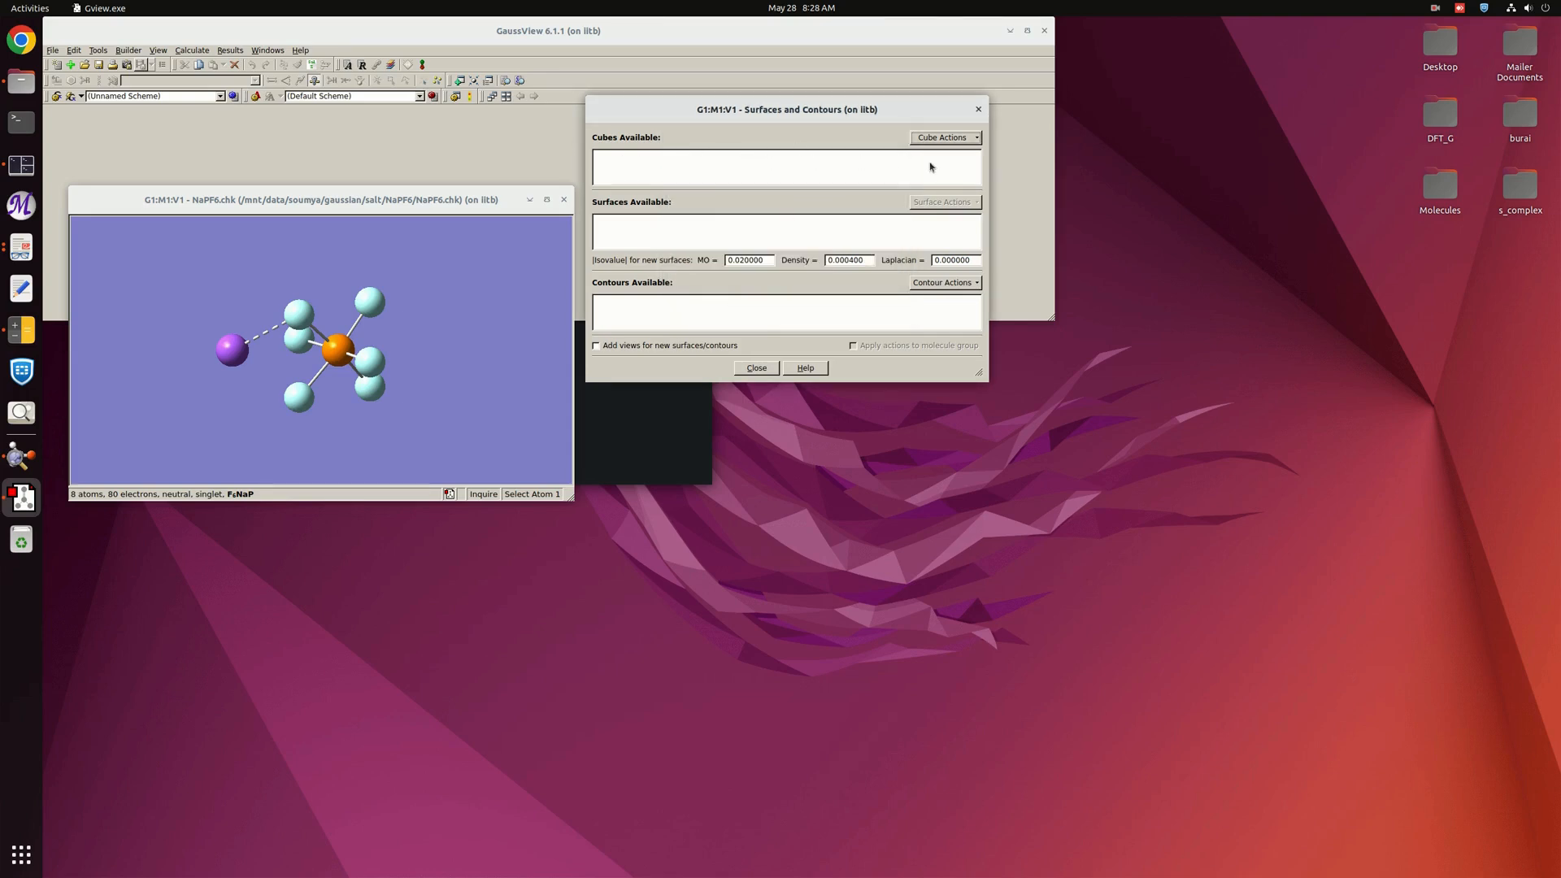
pyautogui.moveTo(649, 161)
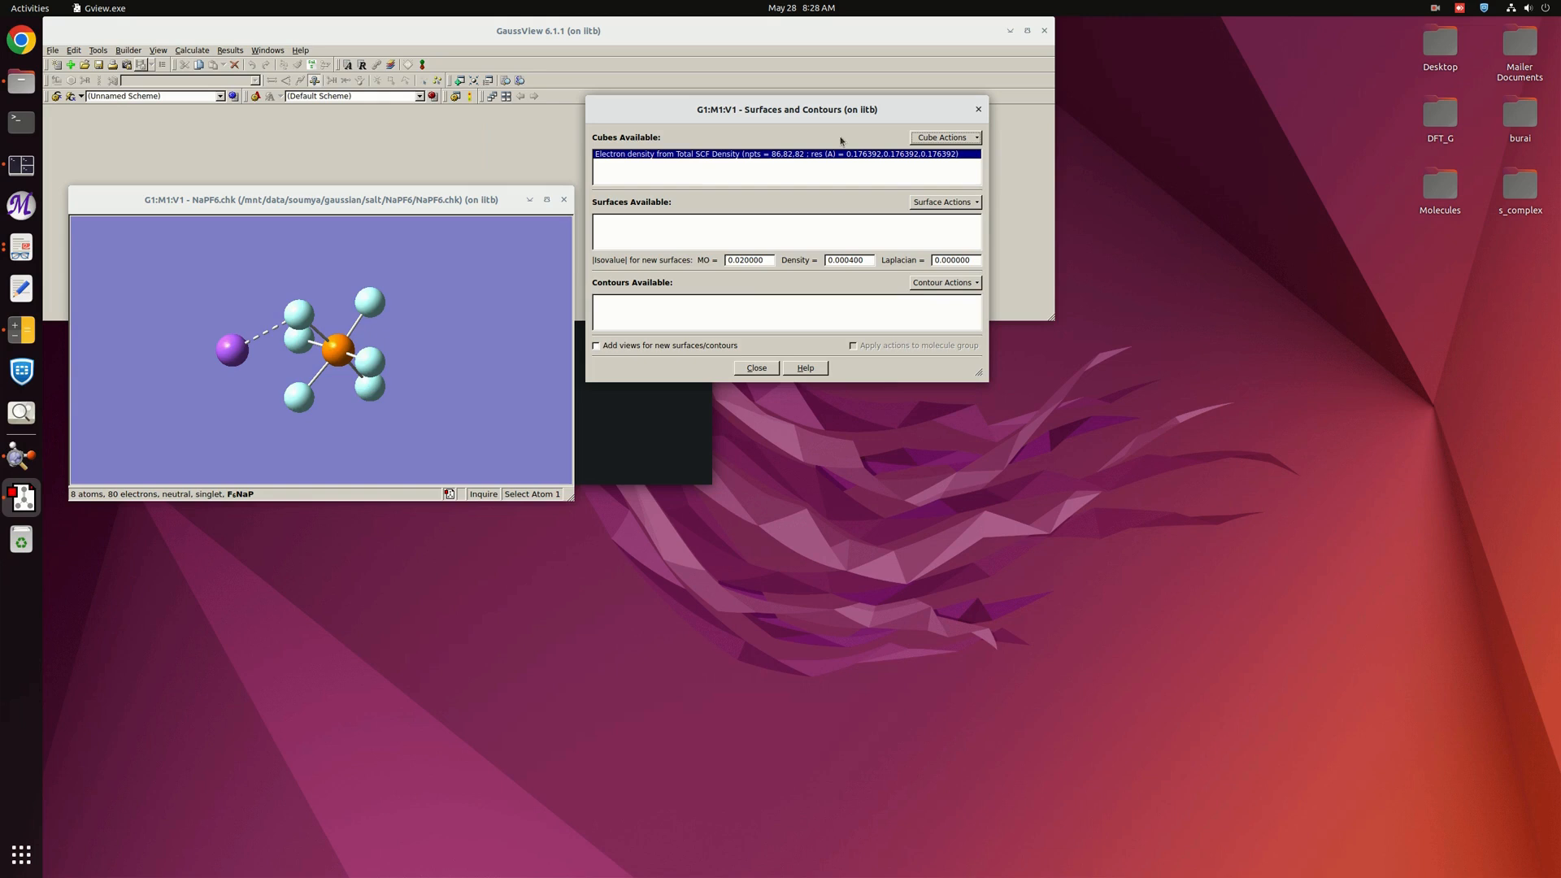
pyautogui.moveTo(942, 198)
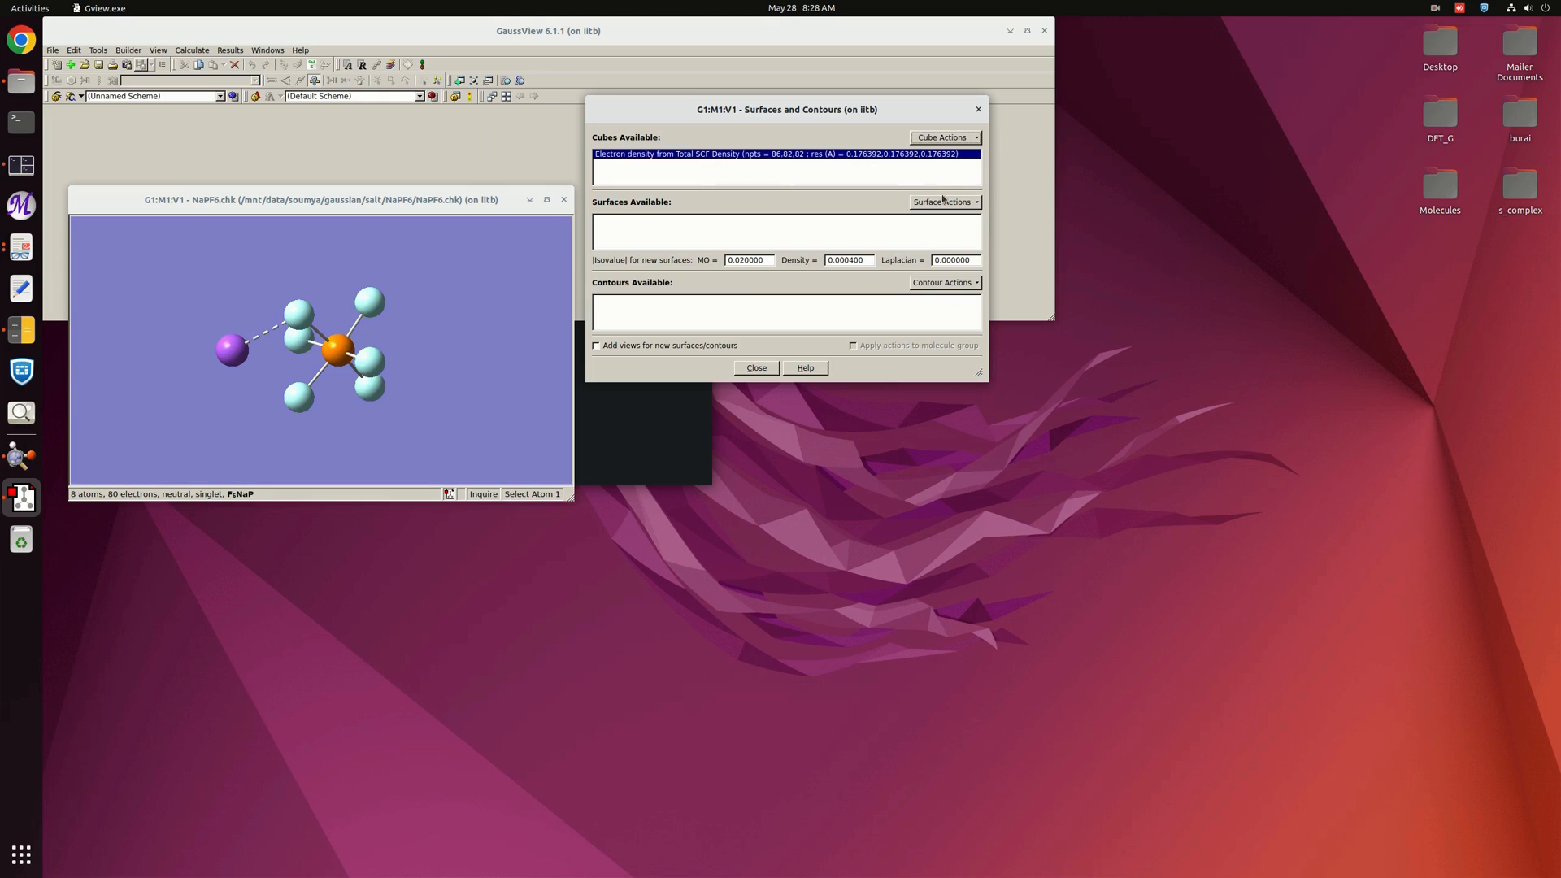
# Create a new mapped surface with ESP values on the total SCF density surface
pyautogui.click(942, 201)
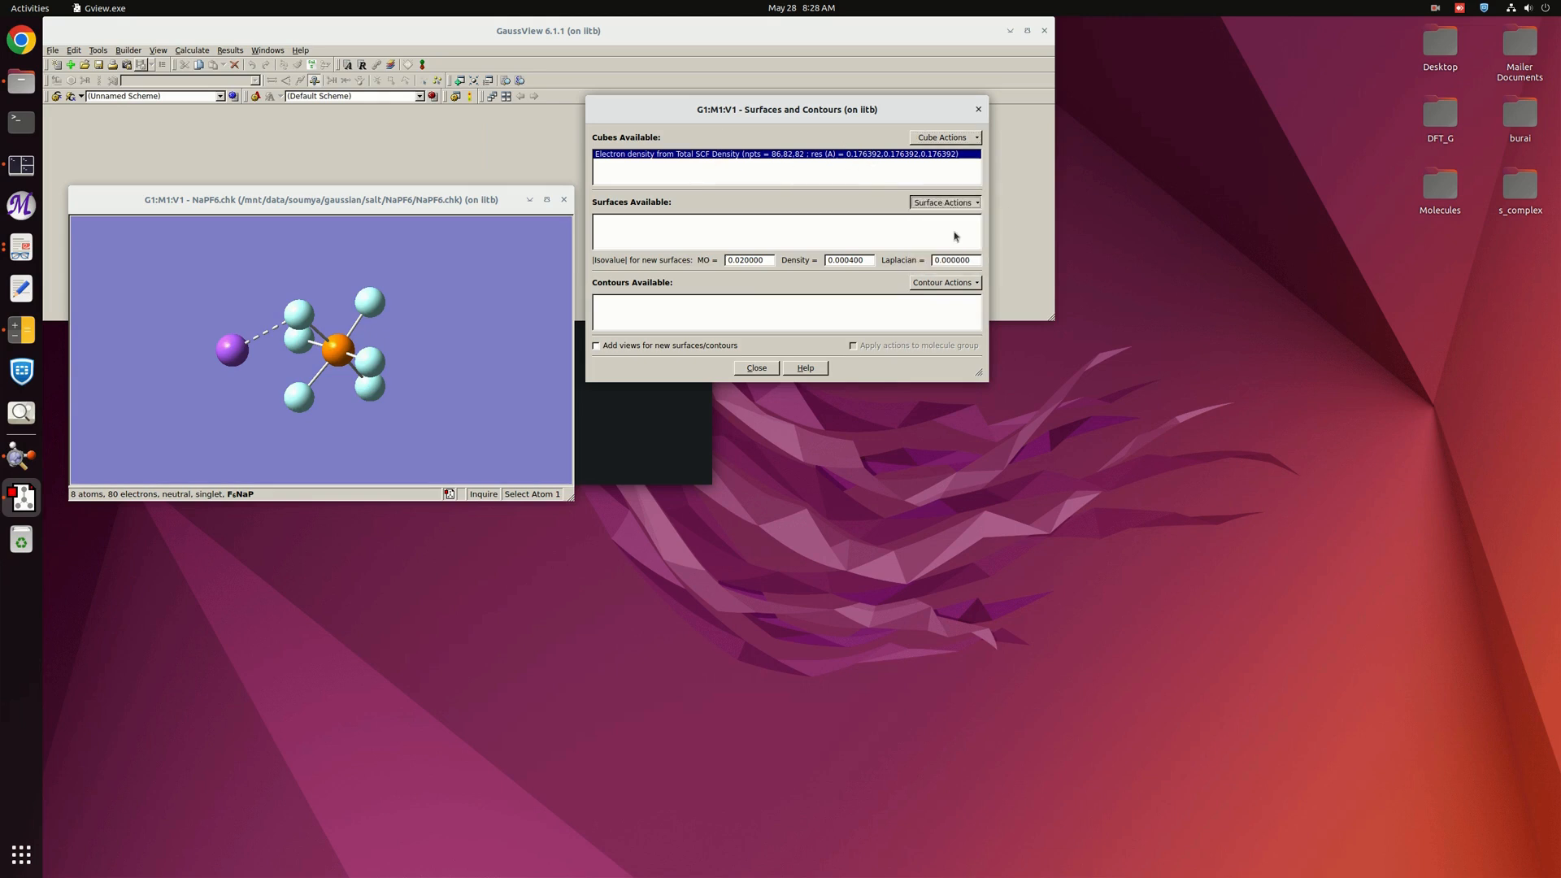
pyautogui.click(941, 202)
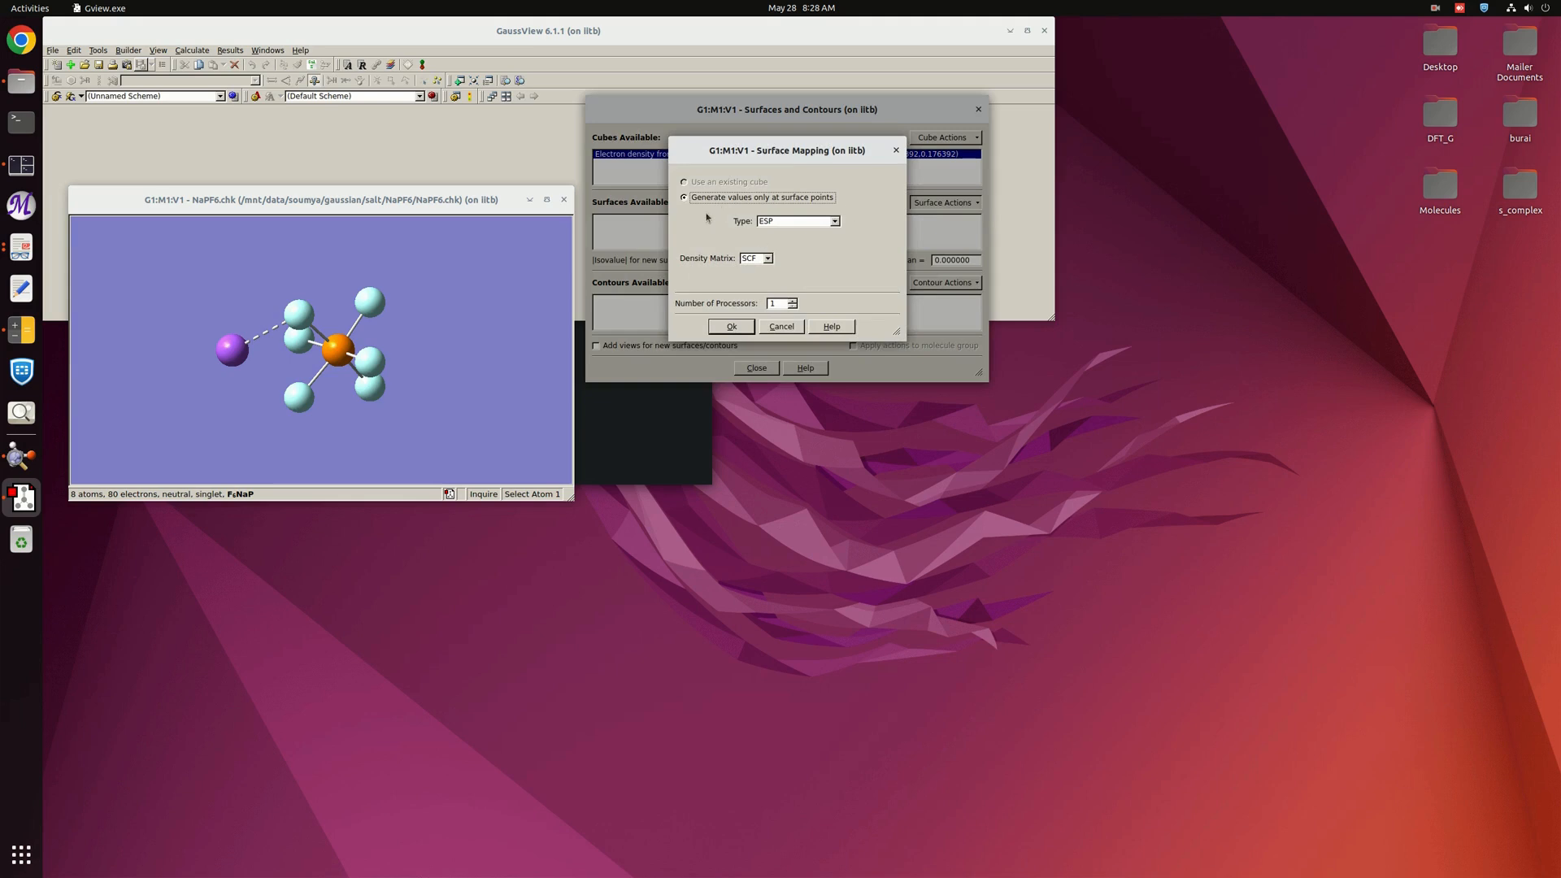
pyautogui.moveTo(724, 229)
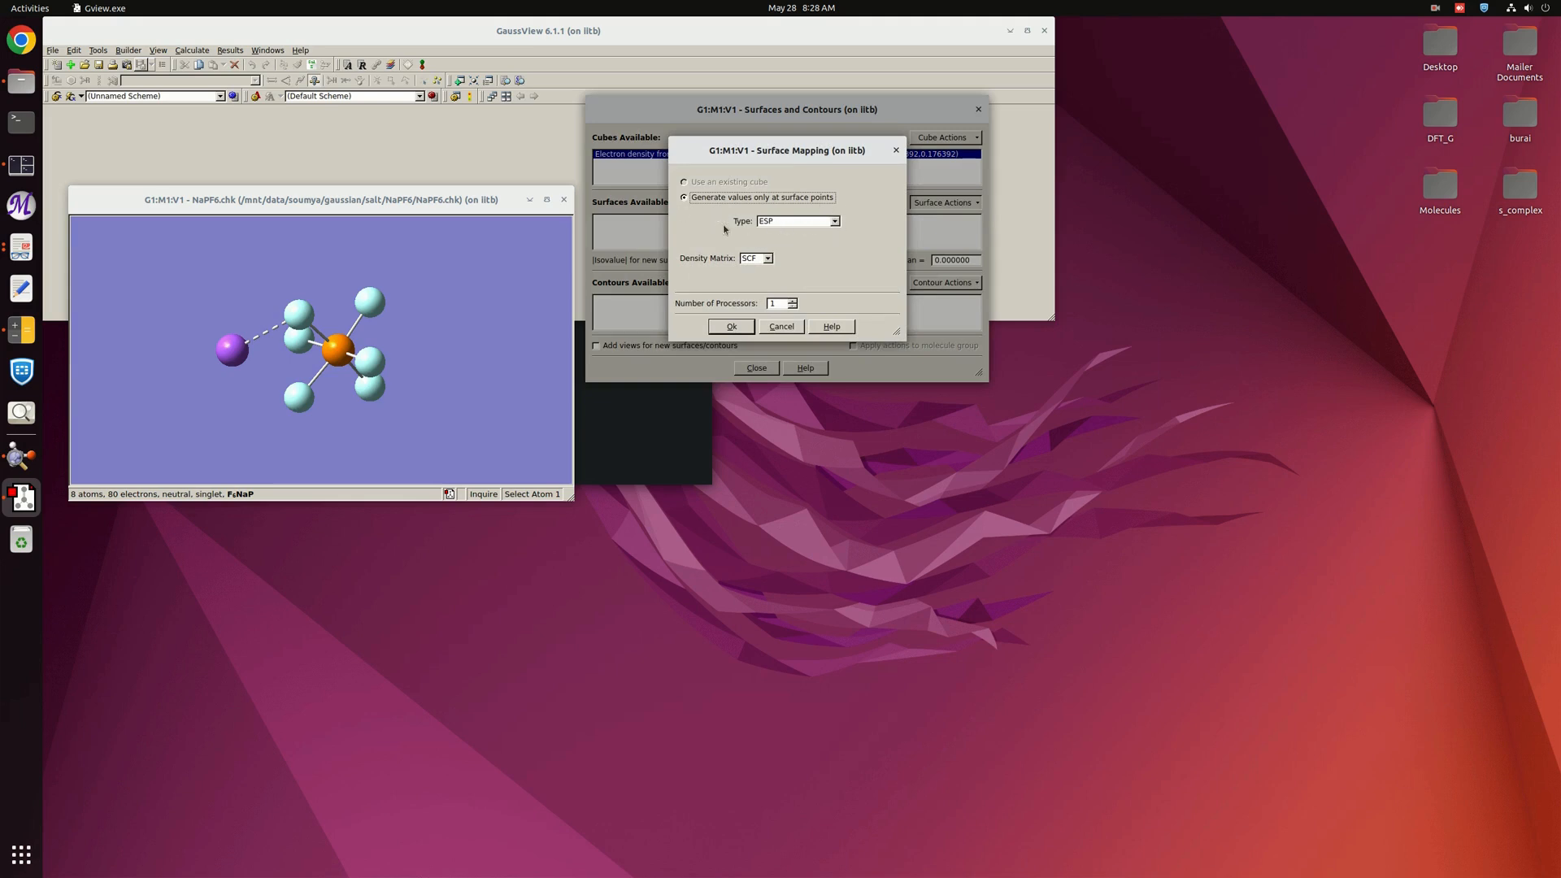
pyautogui.moveTo(719, 273)
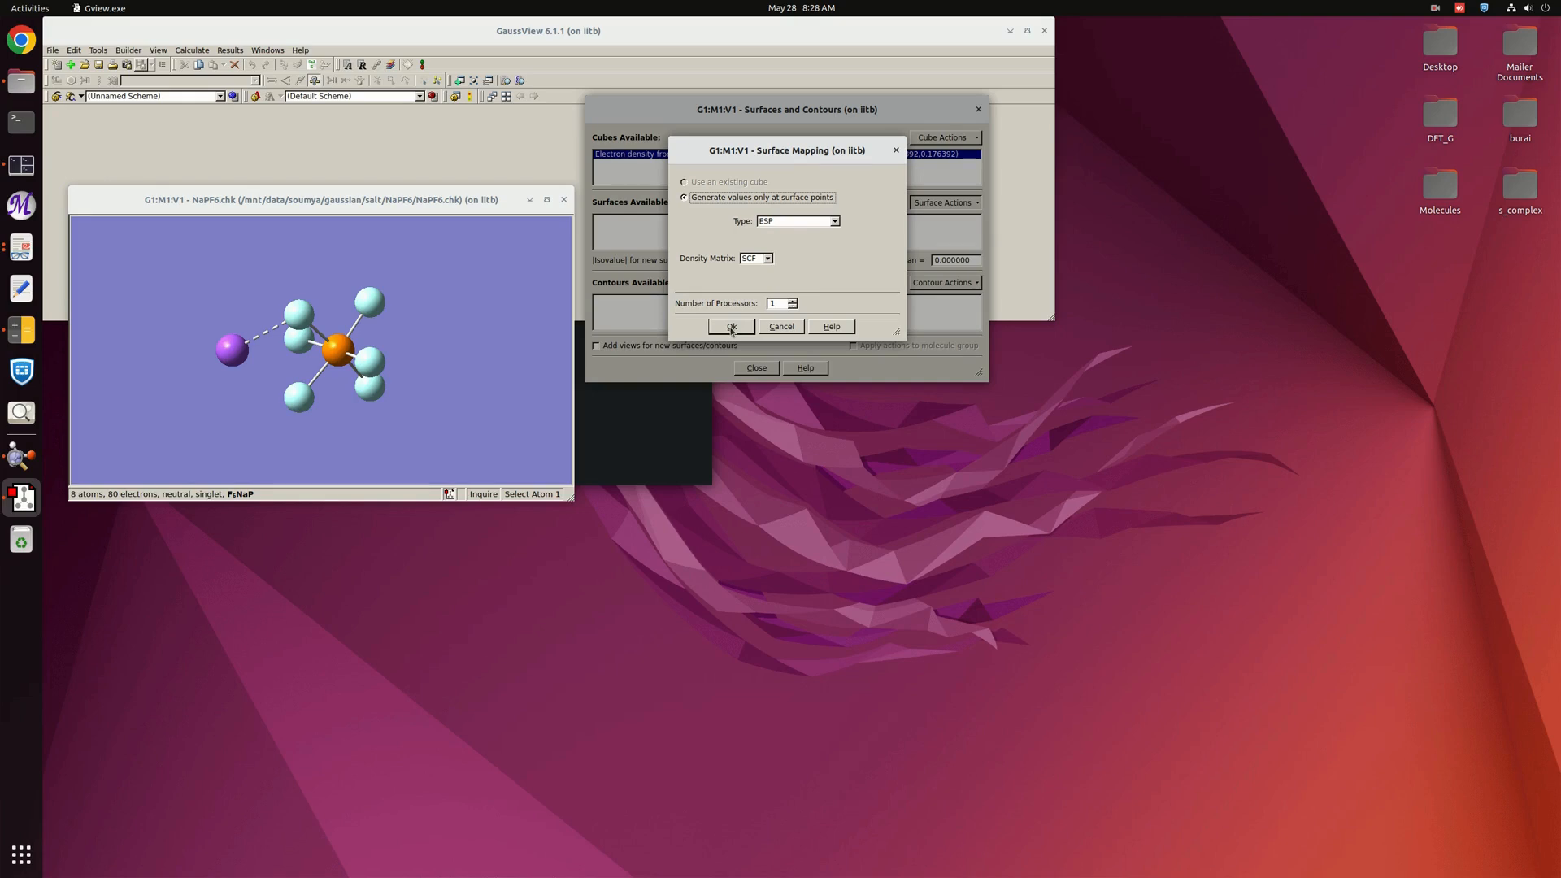
pyautogui.click(730, 325)
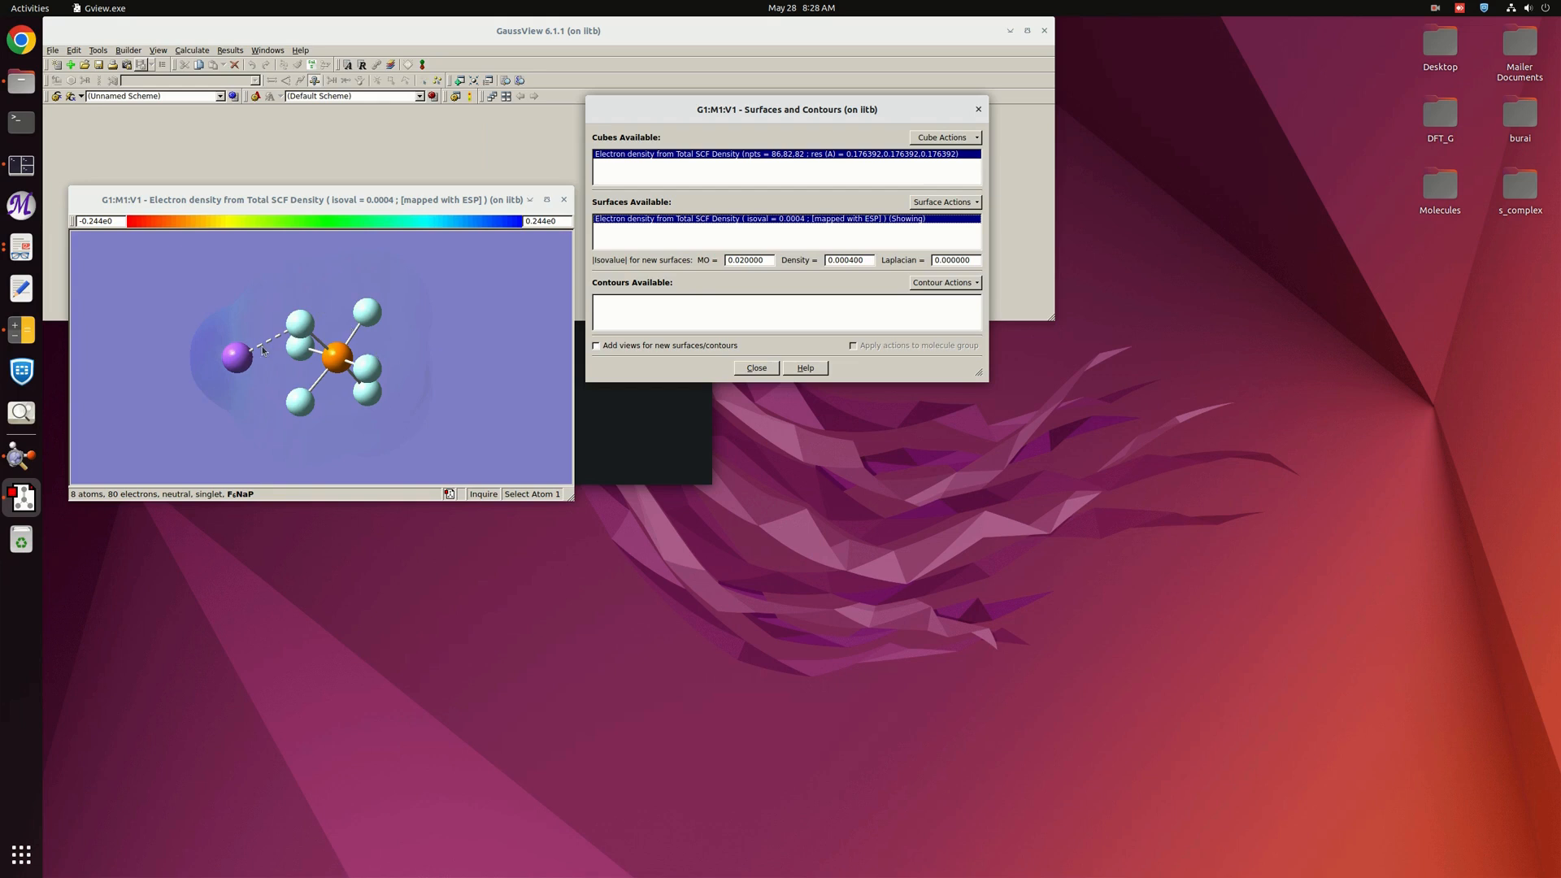
pyautogui.moveTo(507, 304)
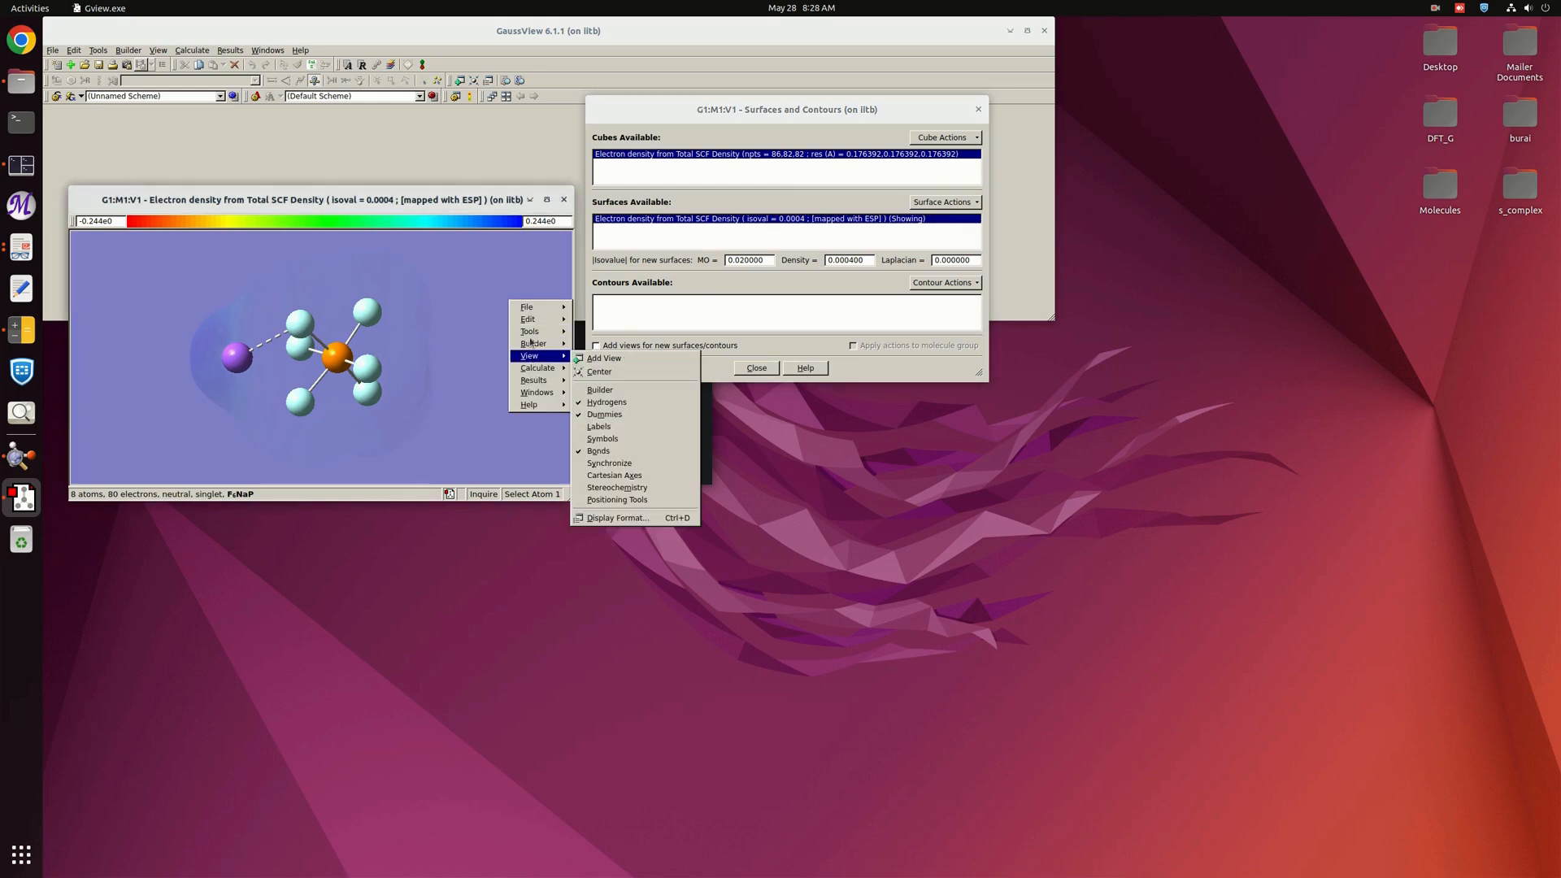
pyautogui.moveTo(618, 486)
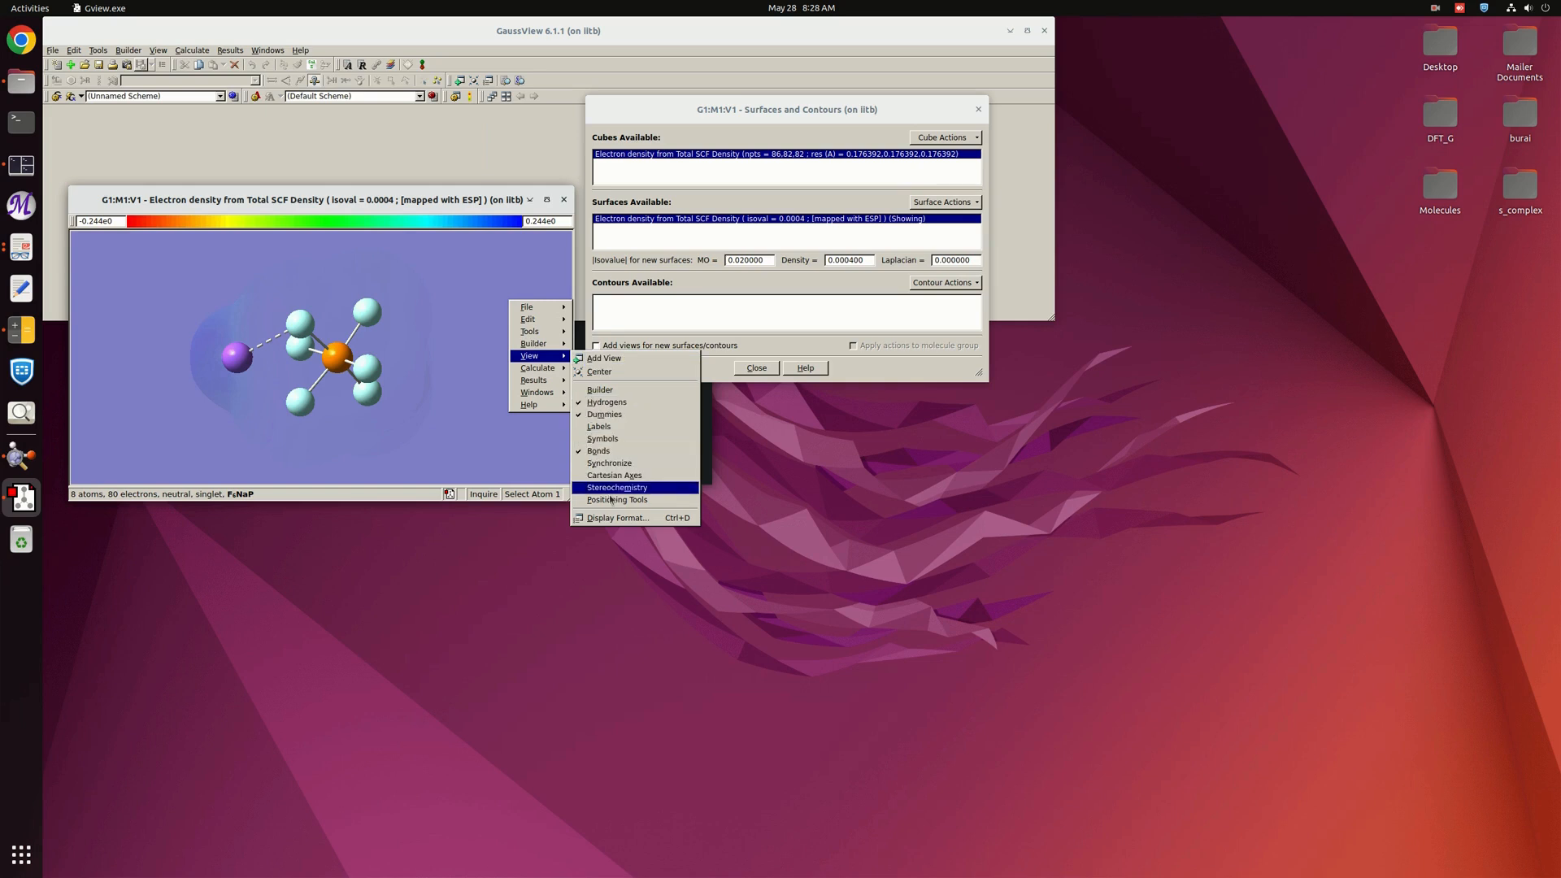
# Make the ESP-mapped surface opaque in the Display Format surface settings
pyautogui.click(620, 517)
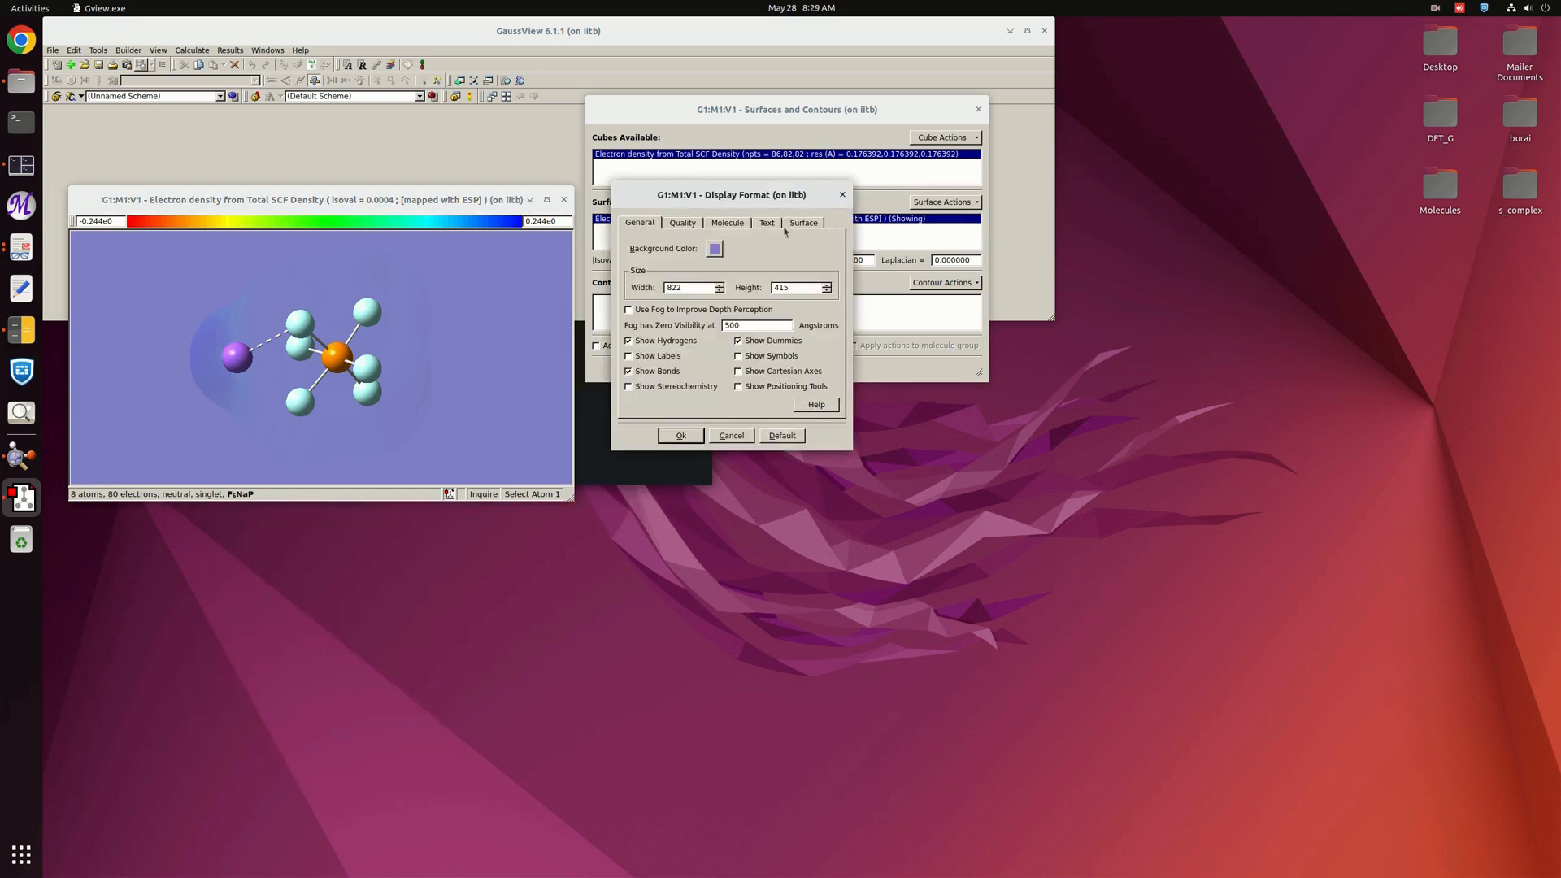
pyautogui.click(803, 223)
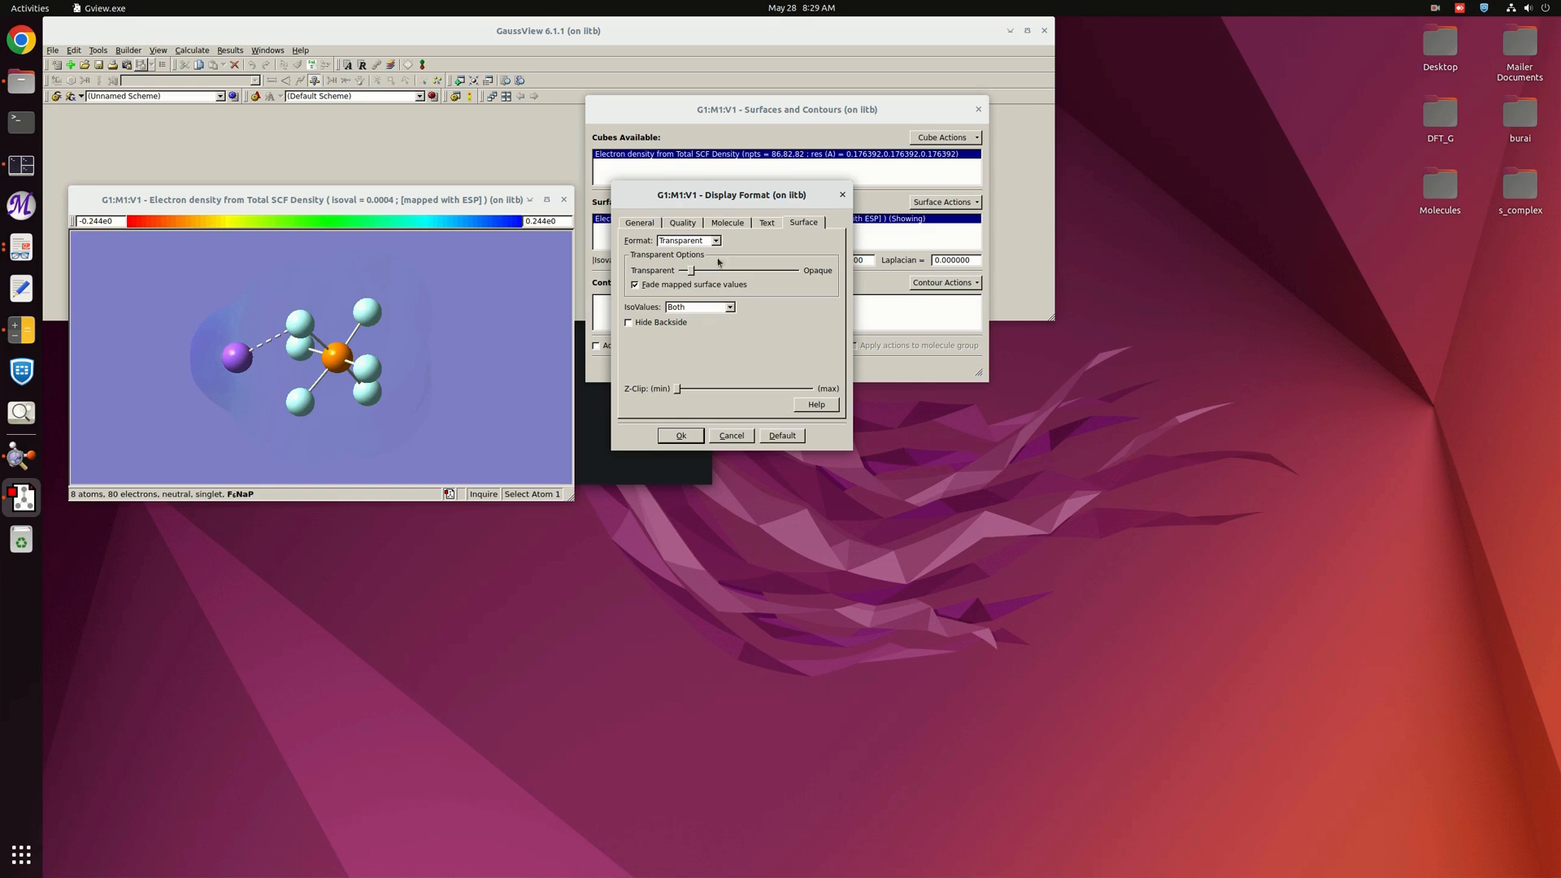
pyautogui.moveTo(690, 272)
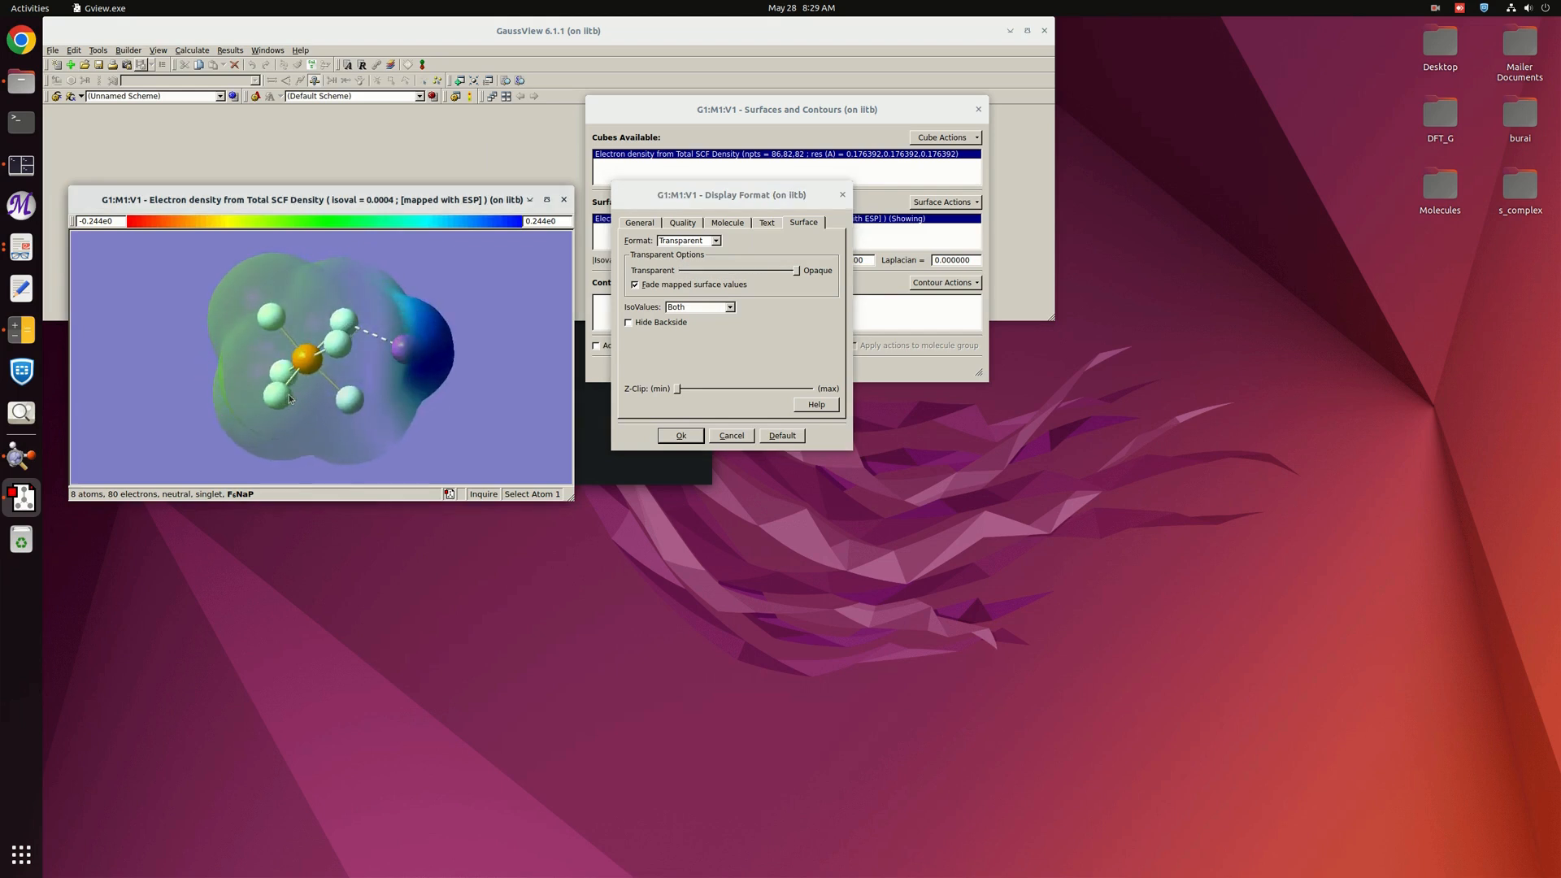
pyautogui.click(269, 395)
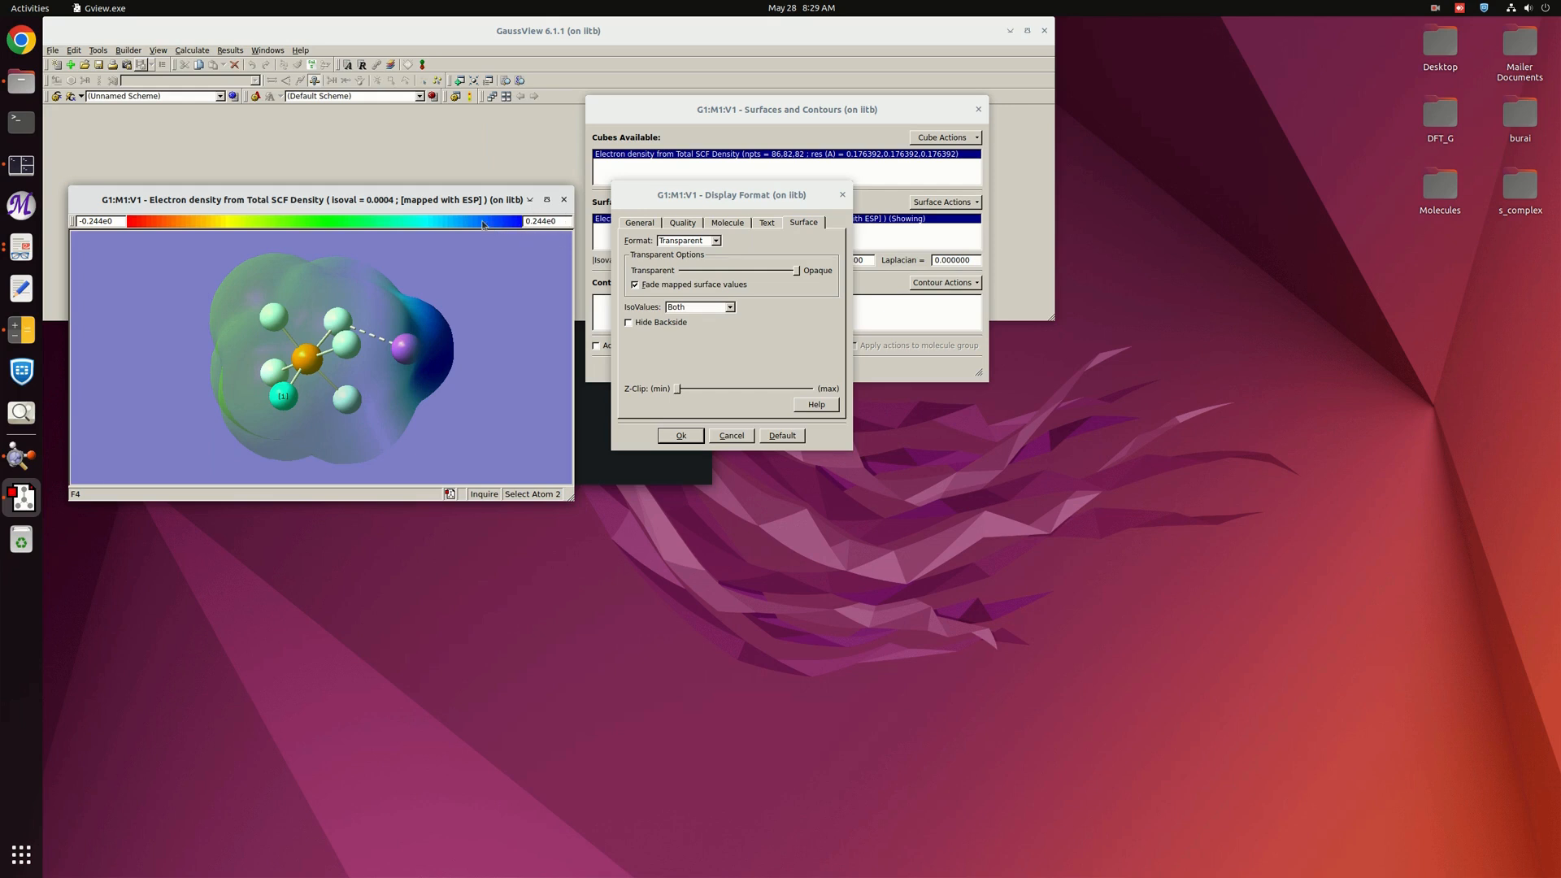
pyautogui.moveTo(135, 246)
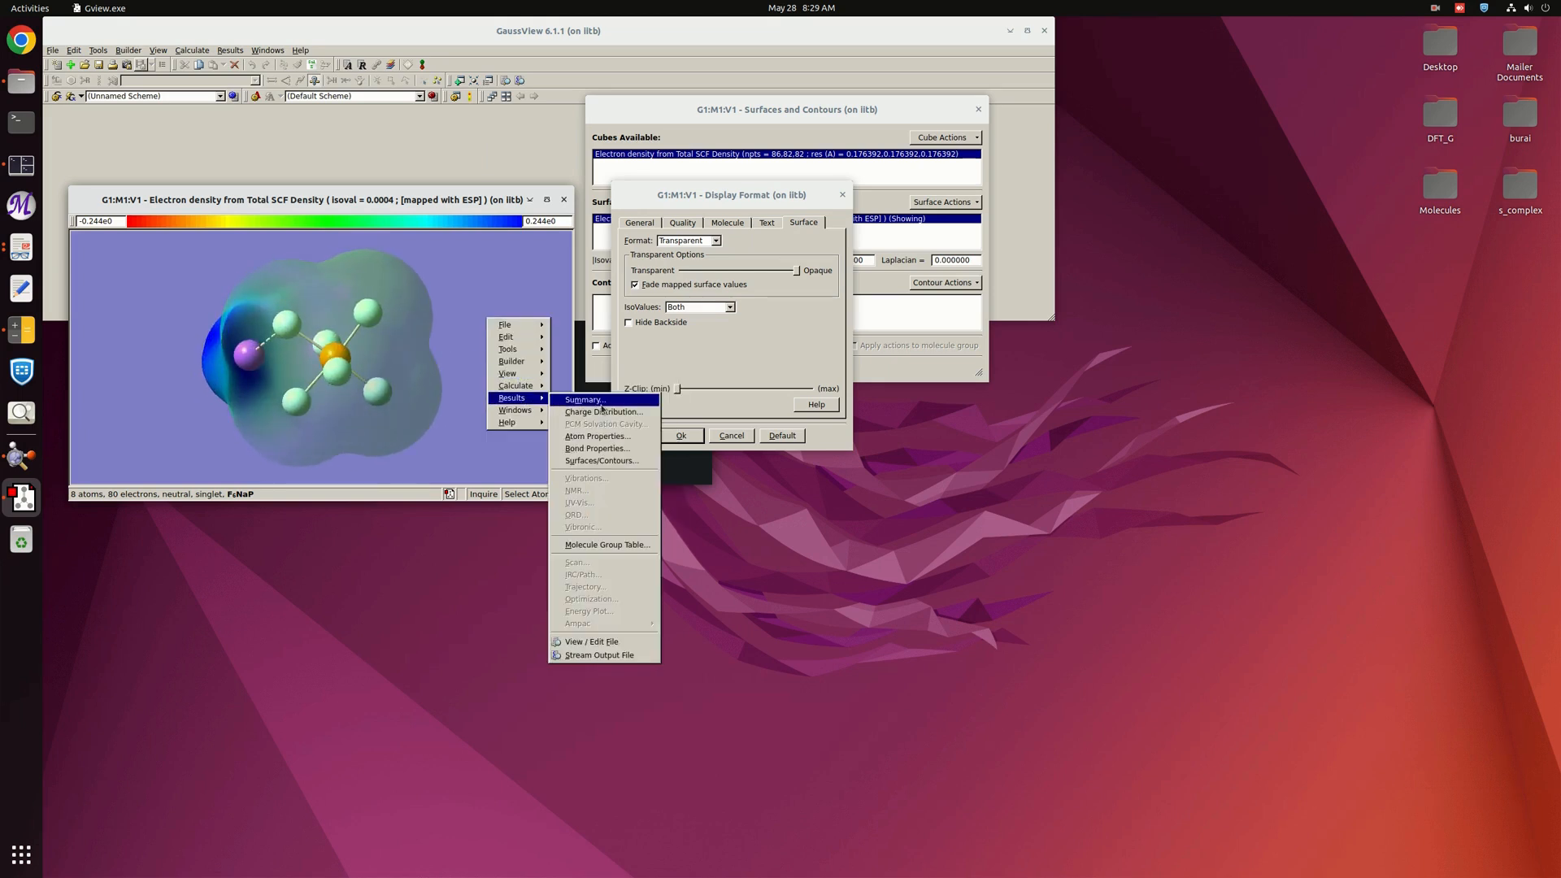
pyautogui.moveTo(575, 490)
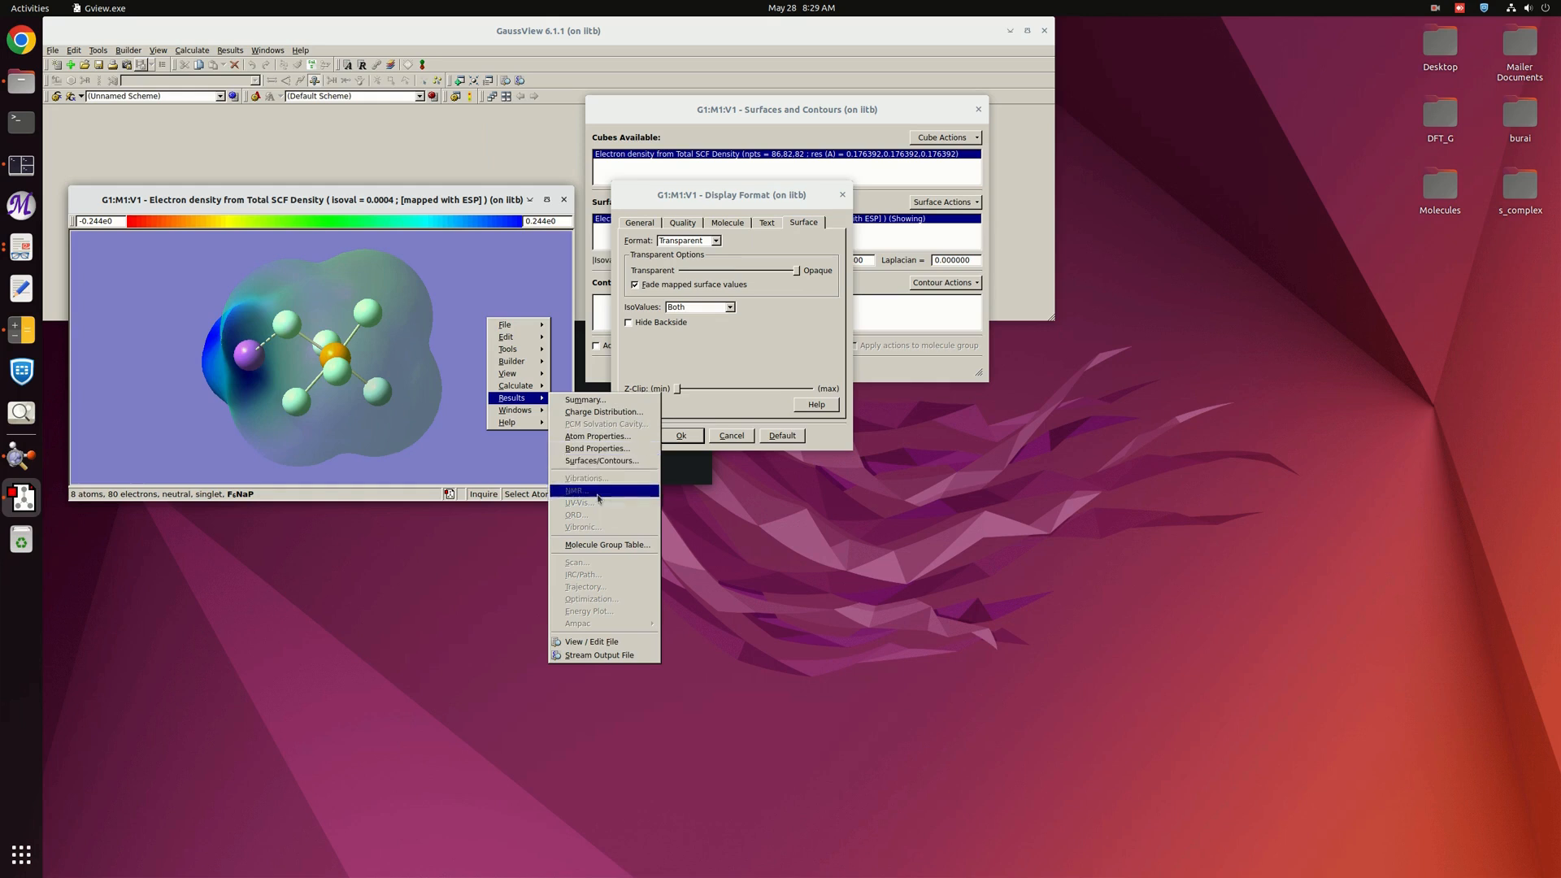
# Show Mulliken charge numbers on the atoms via the Charge Distribution display
pyautogui.click(604, 412)
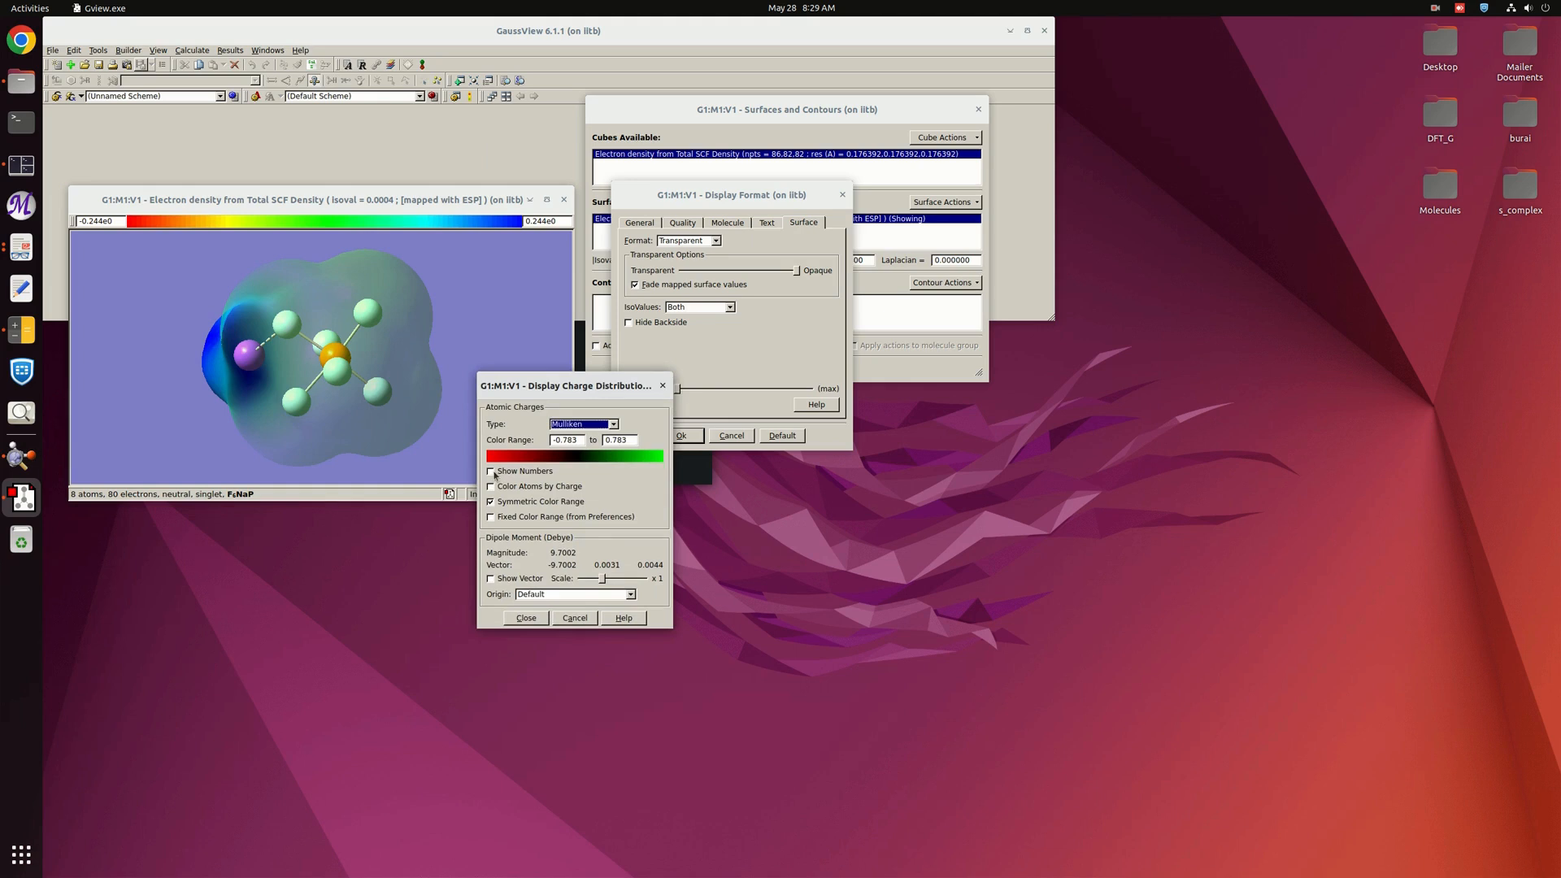
pyautogui.click(490, 472)
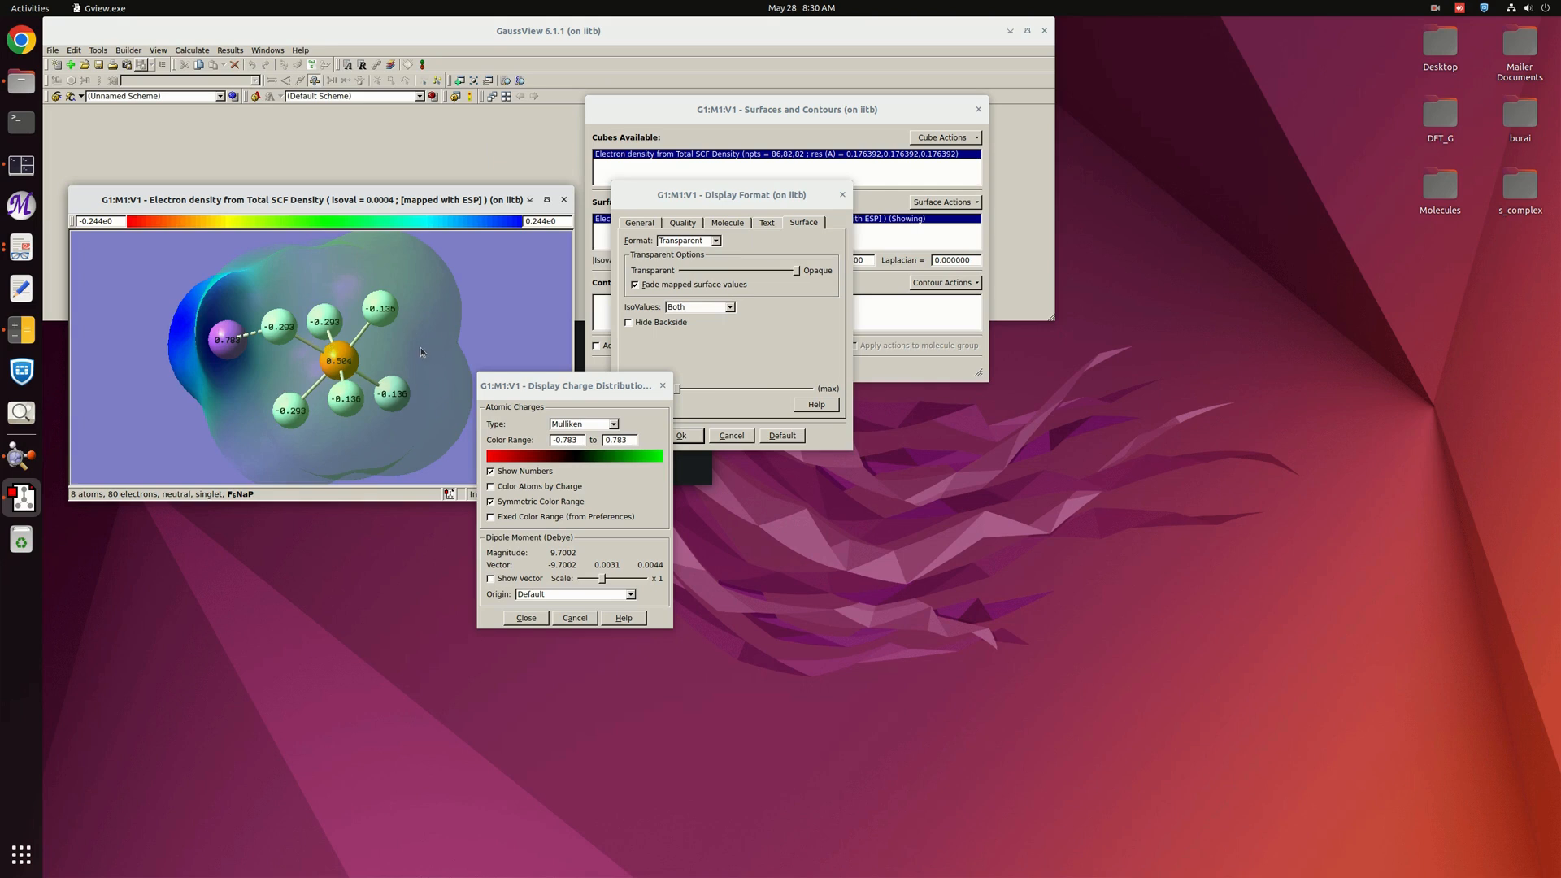
pyautogui.moveTo(552, 309)
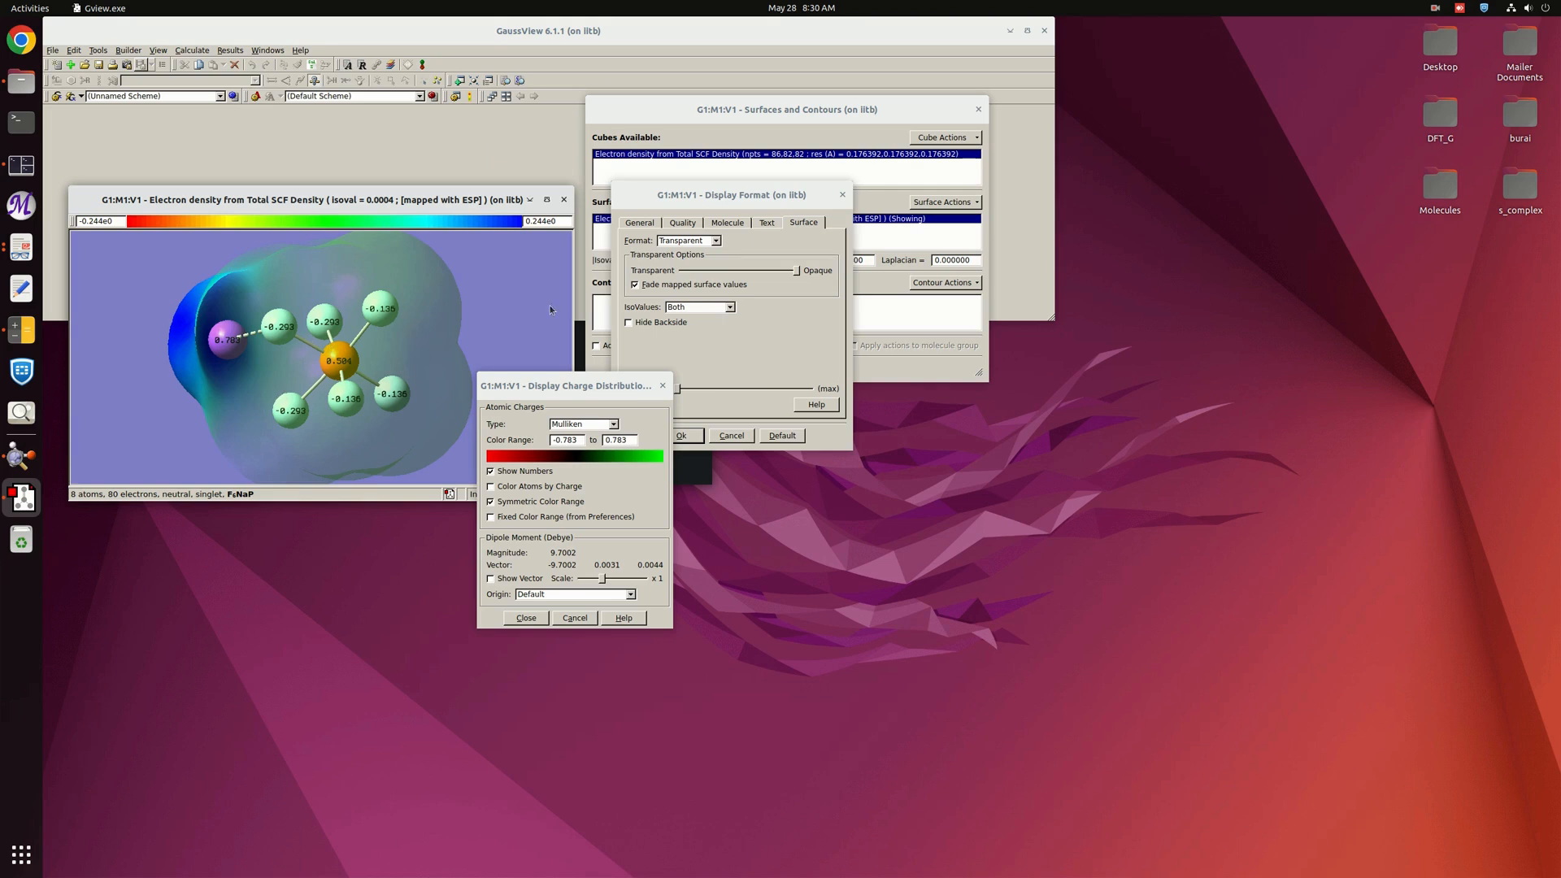